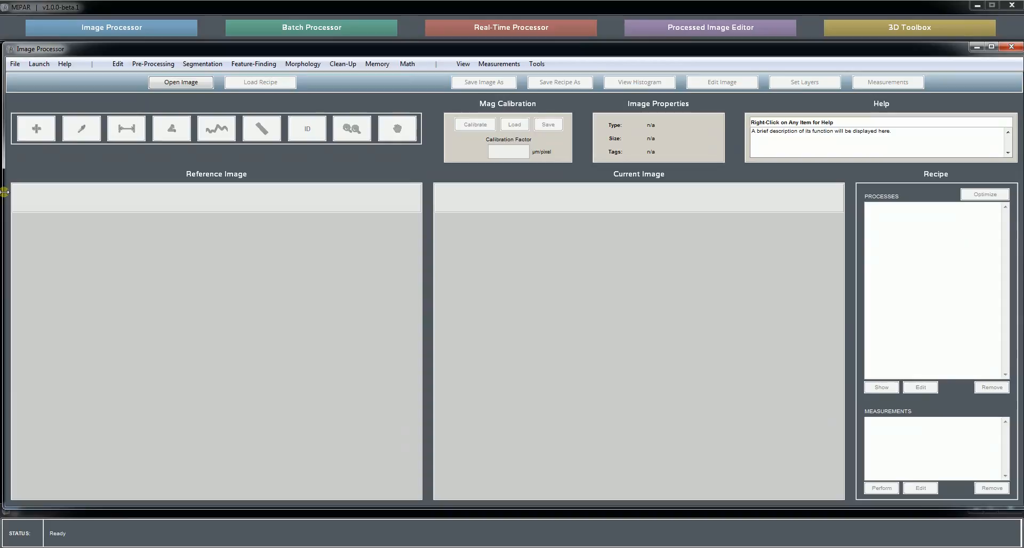
# Step: Open the I45 20 kx grayscale micrograph (1424 x 968 pixels) from the Gamma Prime folder
pyautogui.click(181, 82)
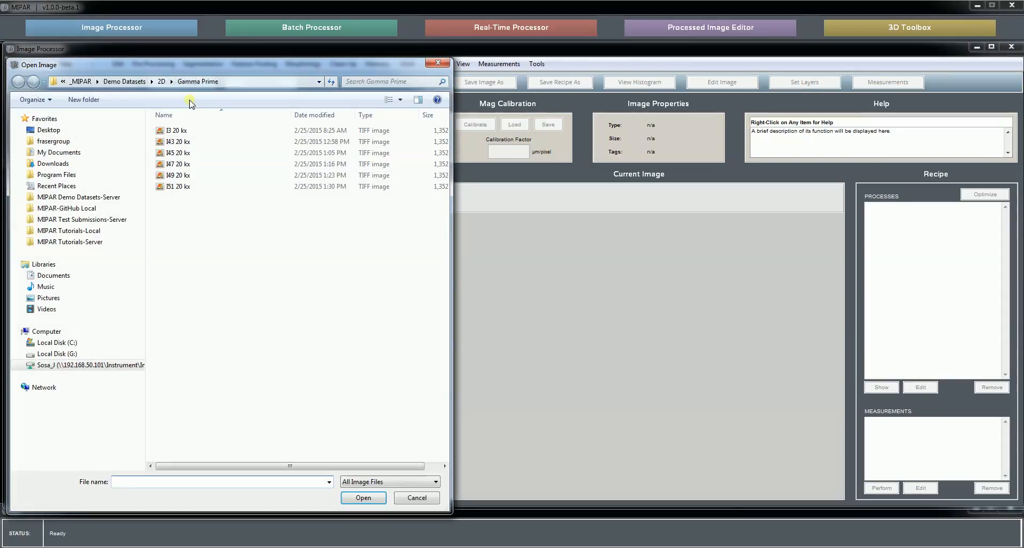
pyautogui.moveTo(195, 152)
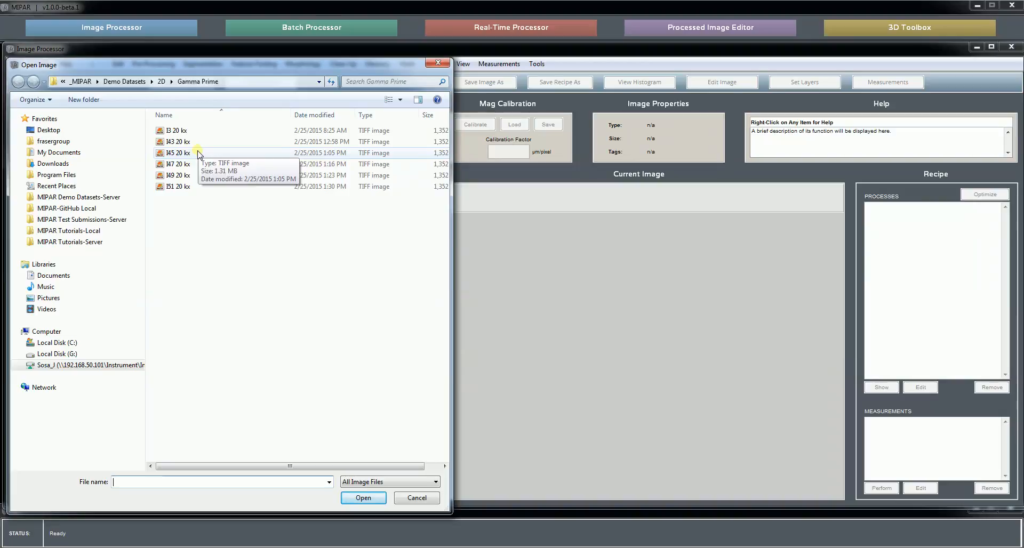
pyautogui.click(177, 153)
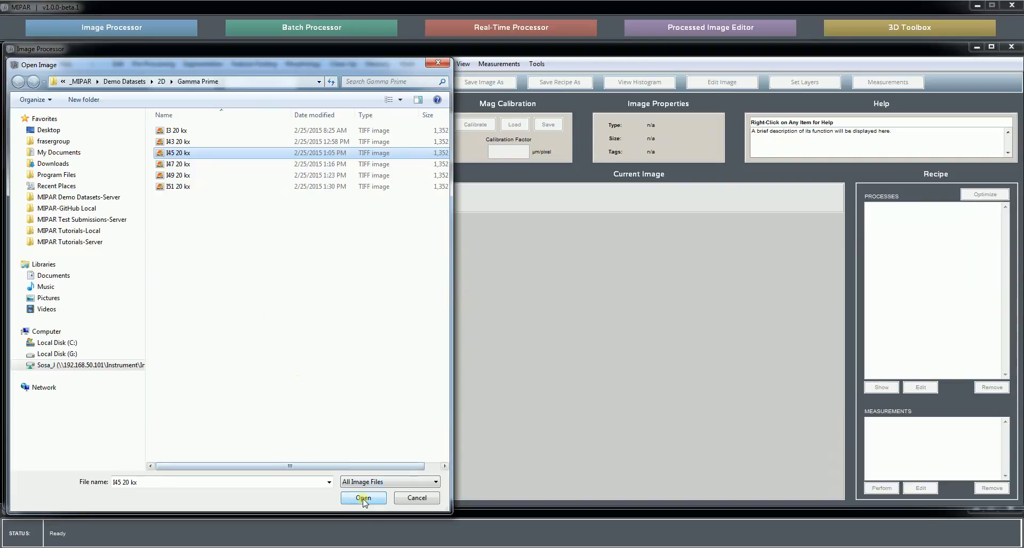
pyautogui.moveTo(335, 406)
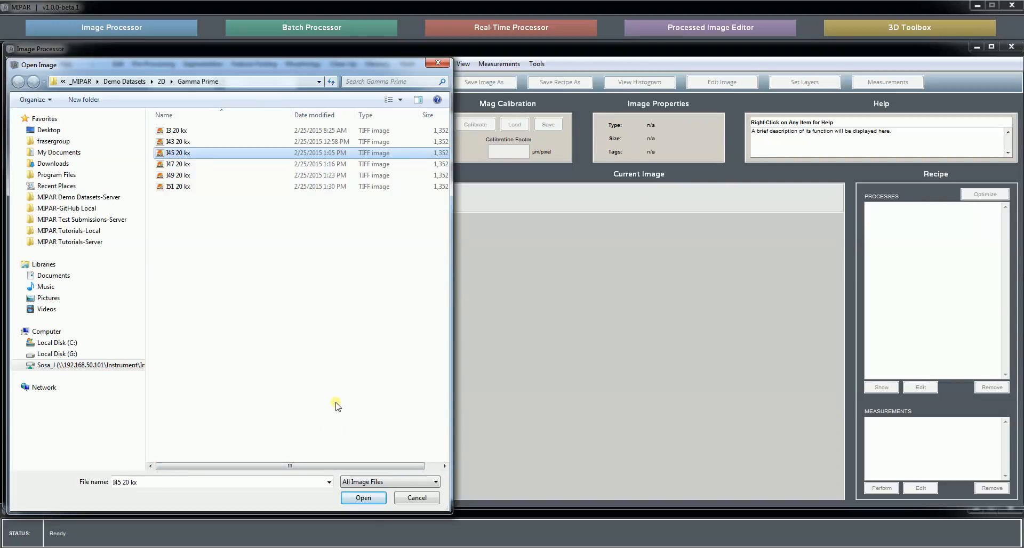
pyautogui.click(364, 497)
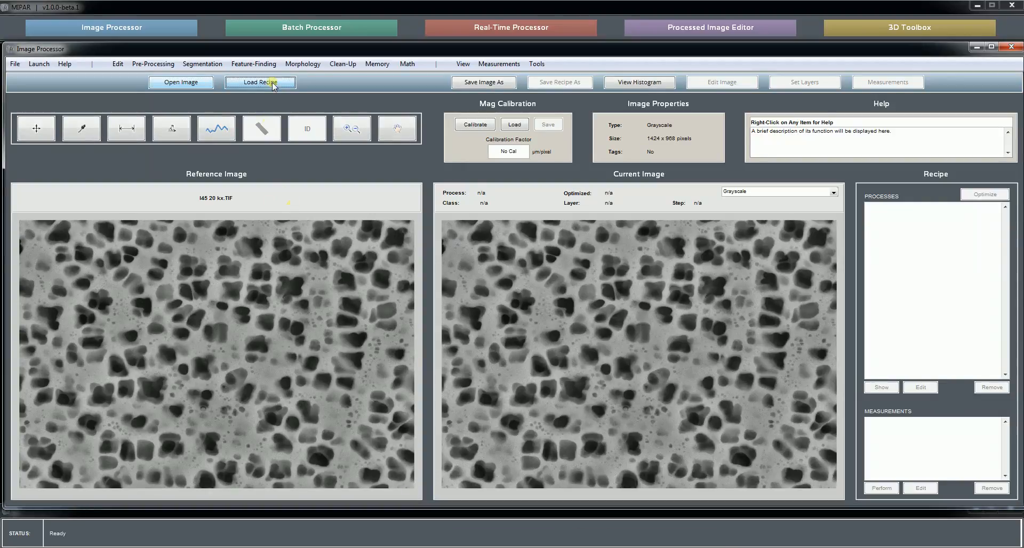
# Step: Load Recipe_FindSecondary+Tertiary.rcp to produce the black-and-white precipitate map
pyautogui.click(260, 82)
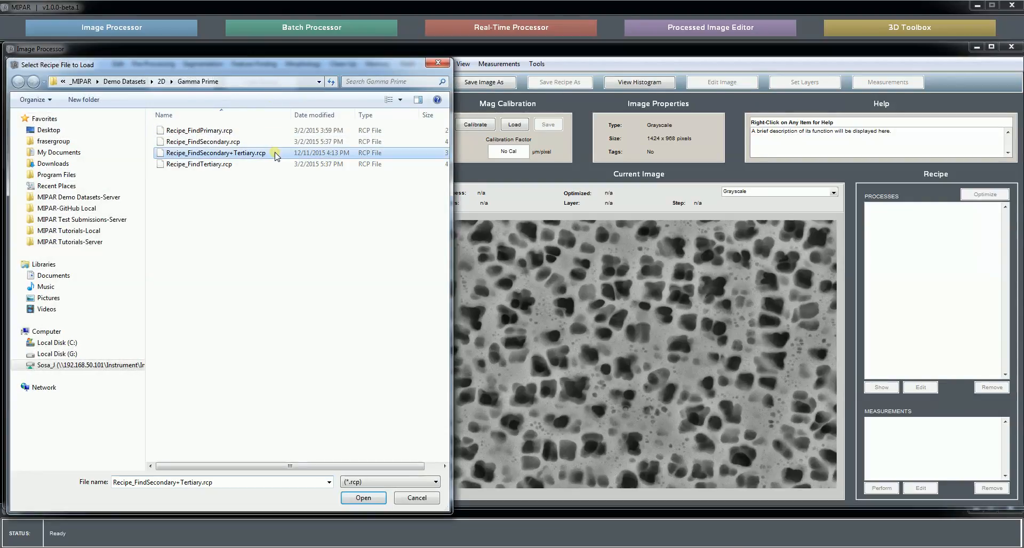
pyautogui.click(363, 497)
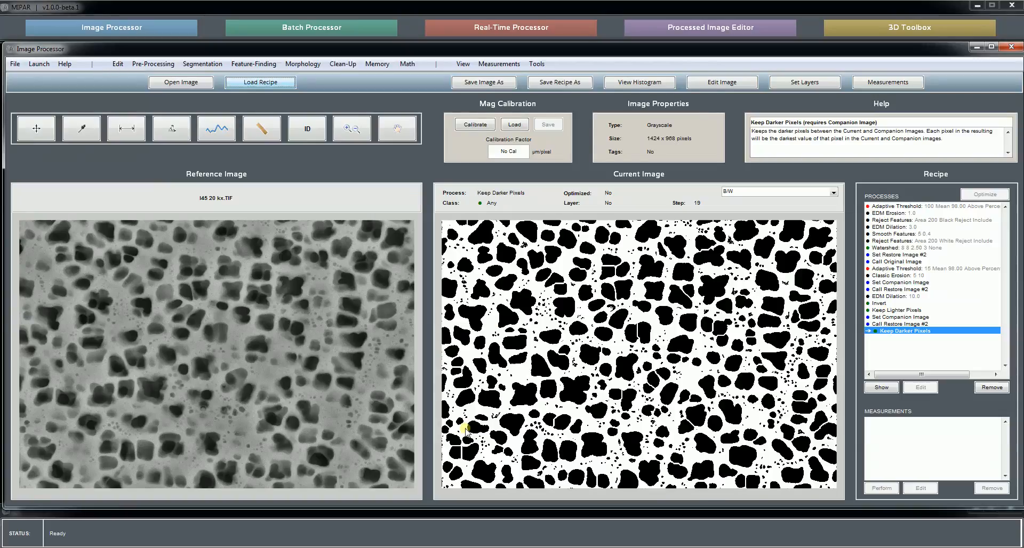
pyautogui.moveTo(575, 368)
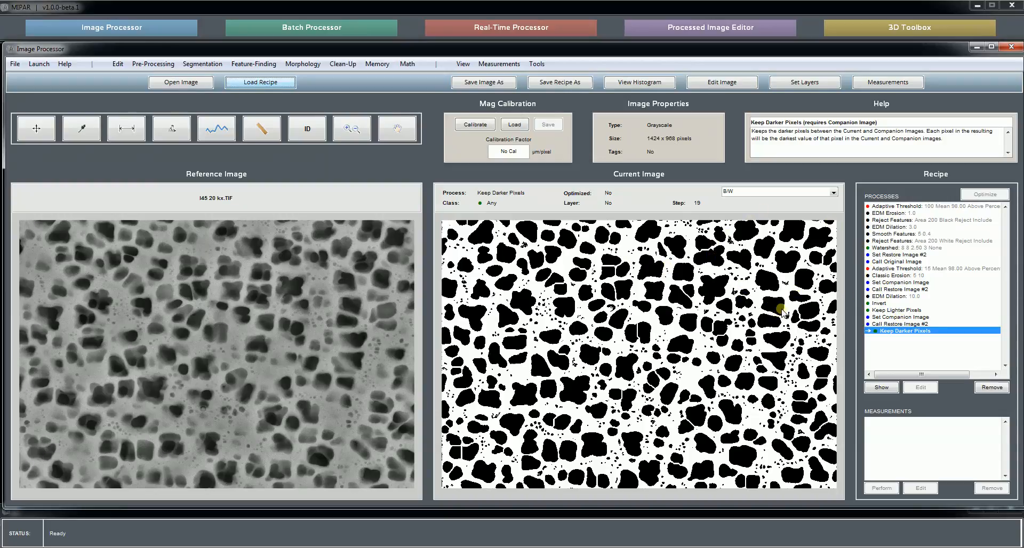
pyautogui.moveTo(755, 268)
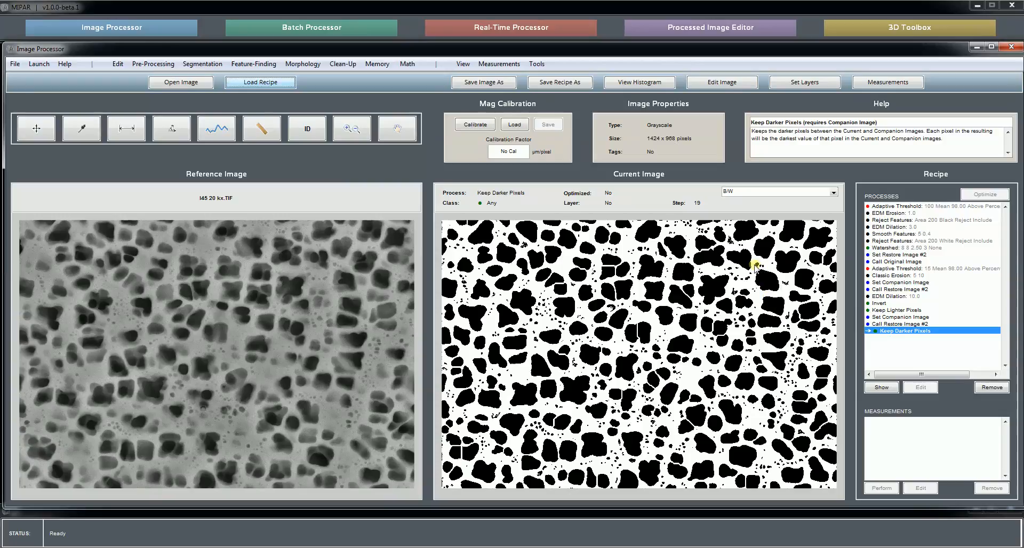
pyautogui.moveTo(875, 304)
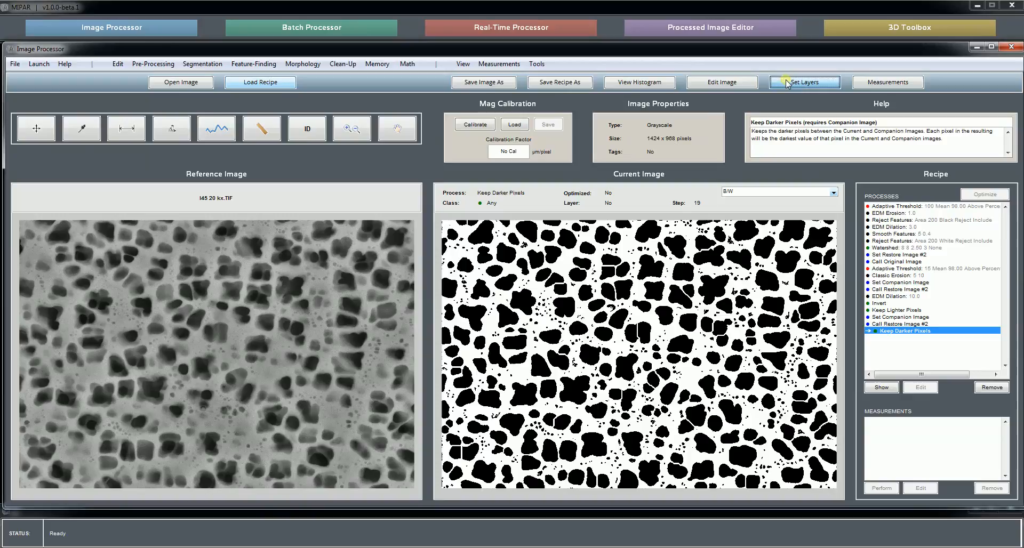
# Step: Add the Call Restore Image #2 step as a green layer named Secondary
pyautogui.click(804, 82)
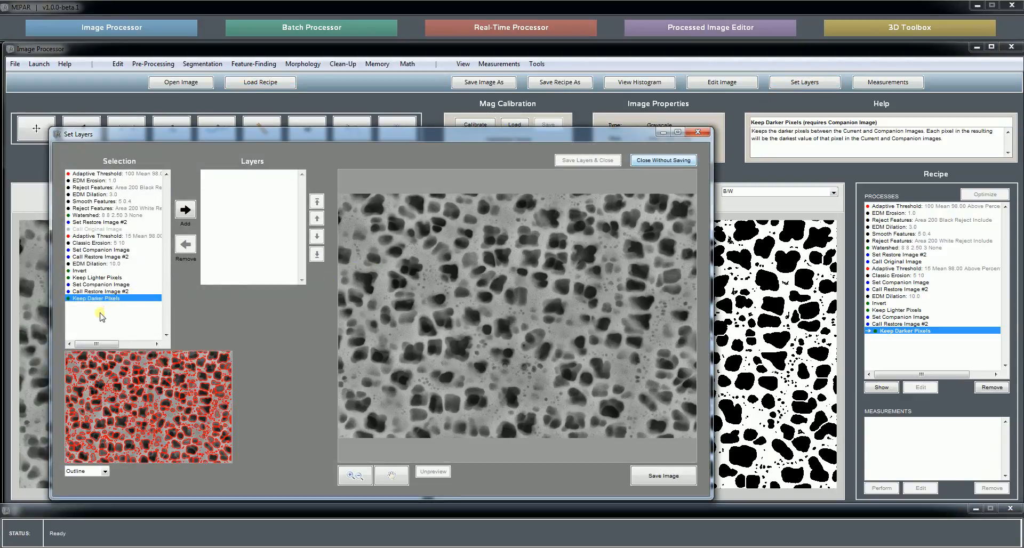
pyautogui.click(114, 291)
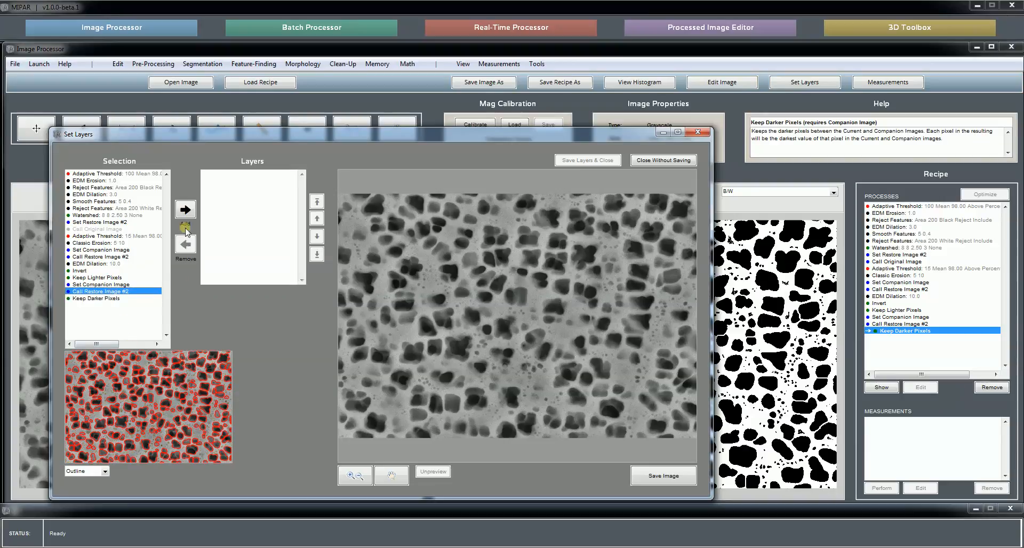
pyautogui.click(185, 210)
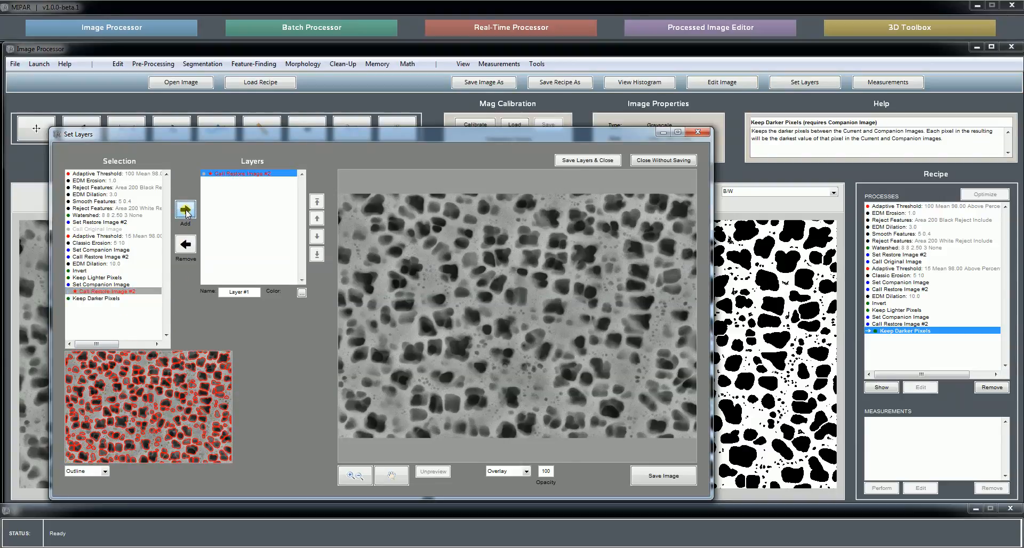
pyautogui.click(301, 292)
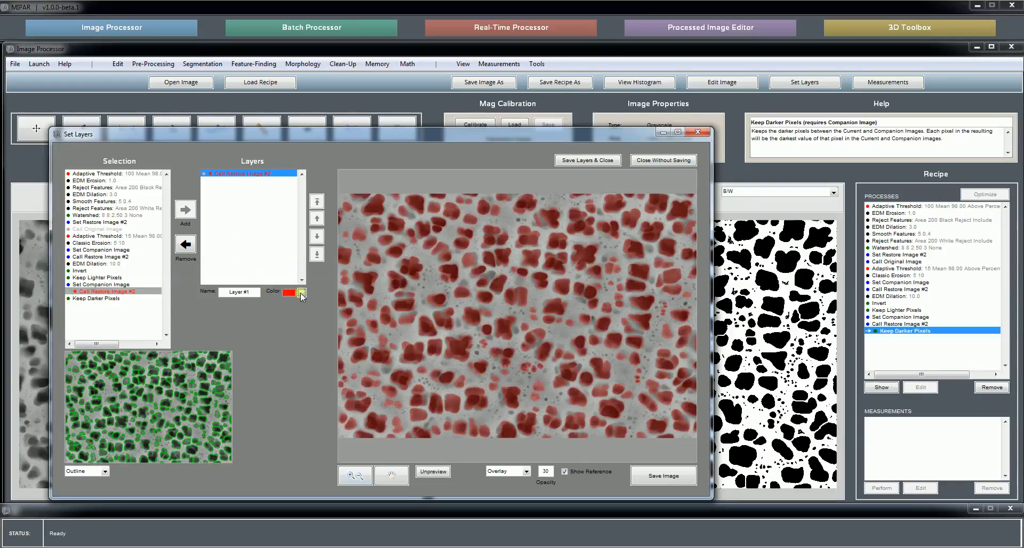
pyautogui.click(301, 291)
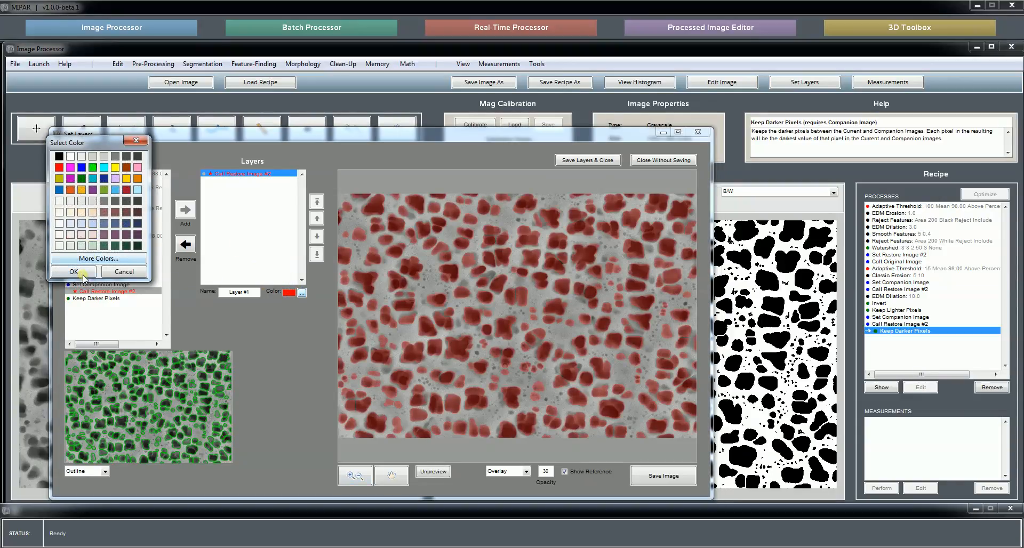
pyautogui.click(72, 272)
pyautogui.write('Secondary')
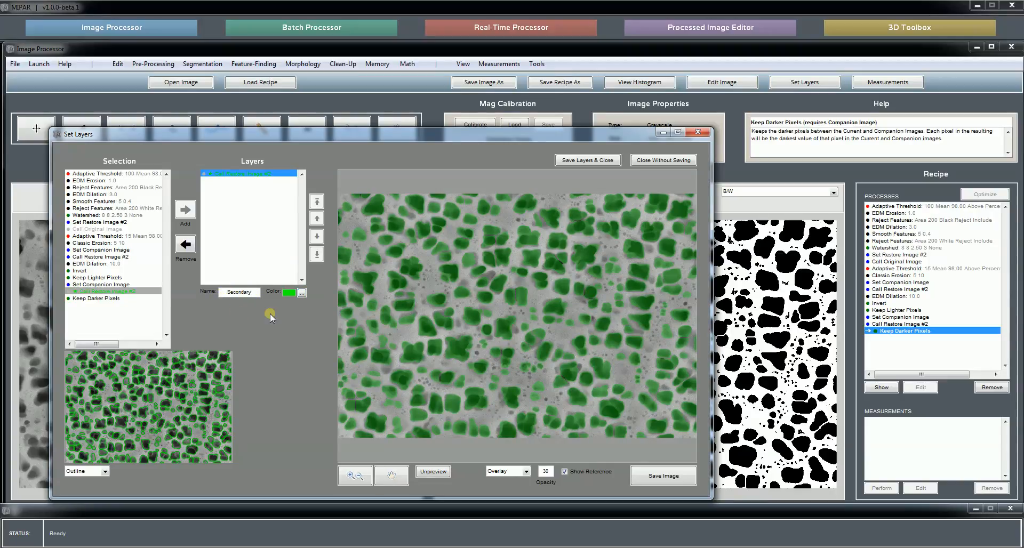
pyautogui.click(102, 285)
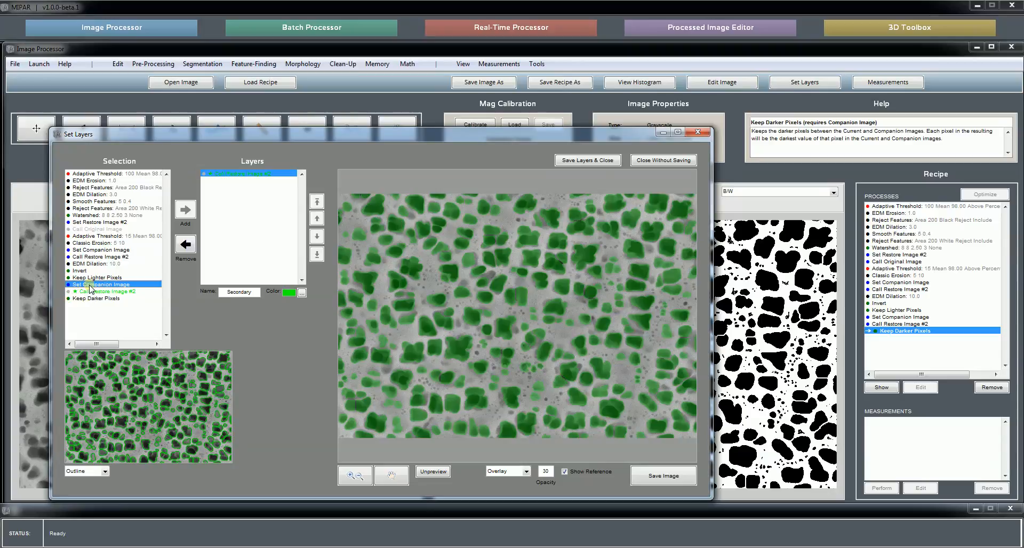
pyautogui.click(100, 284)
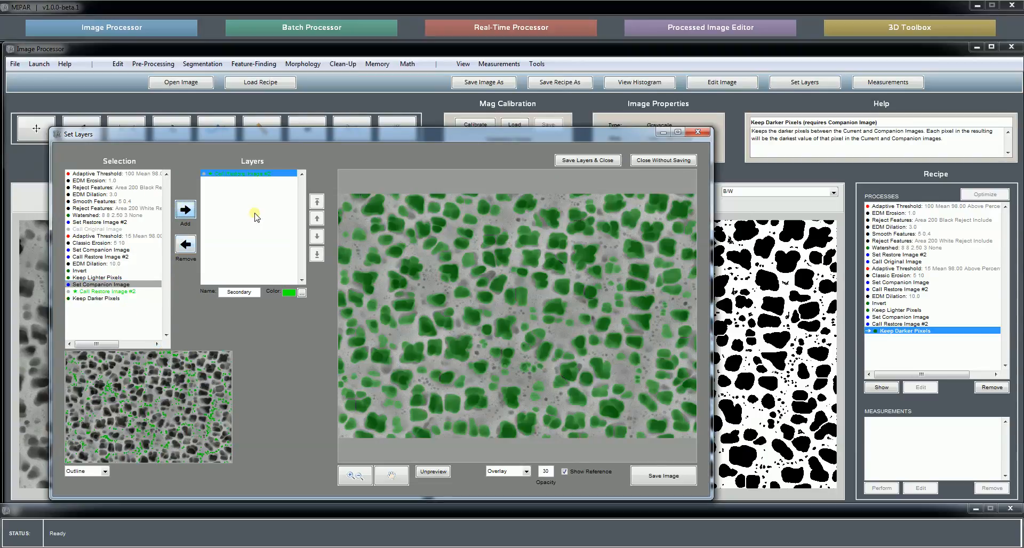
# Step: Add Set Companion Image as a red layer named Tertiary and save both layers
pyautogui.click(300, 292)
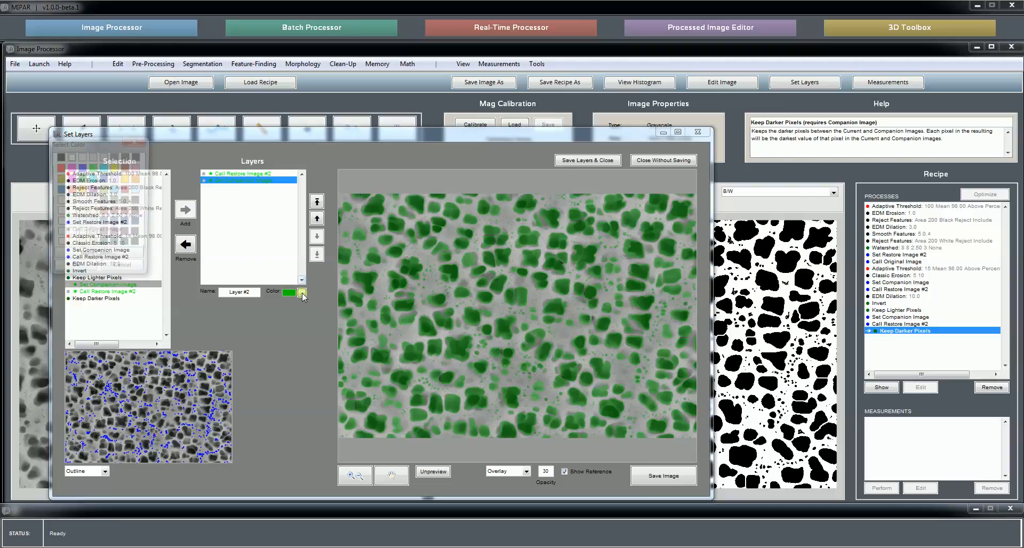
pyautogui.click(301, 292)
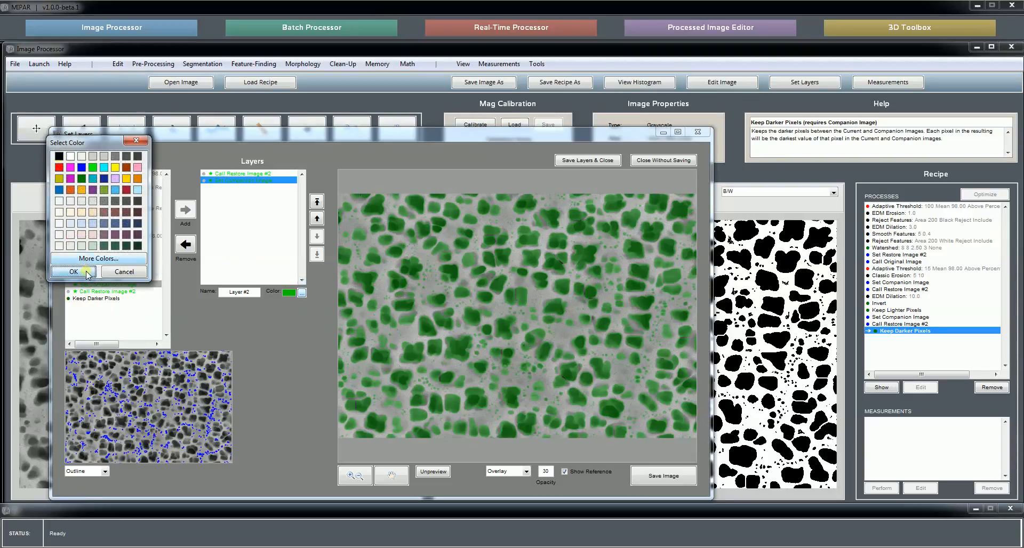
pyautogui.click(73, 272)
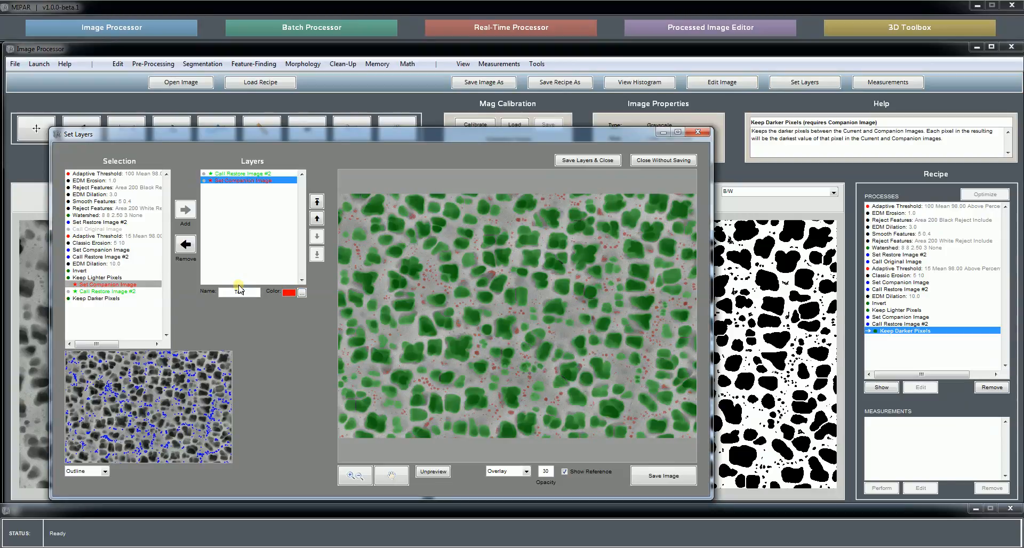
pyautogui.write('Tertiary')
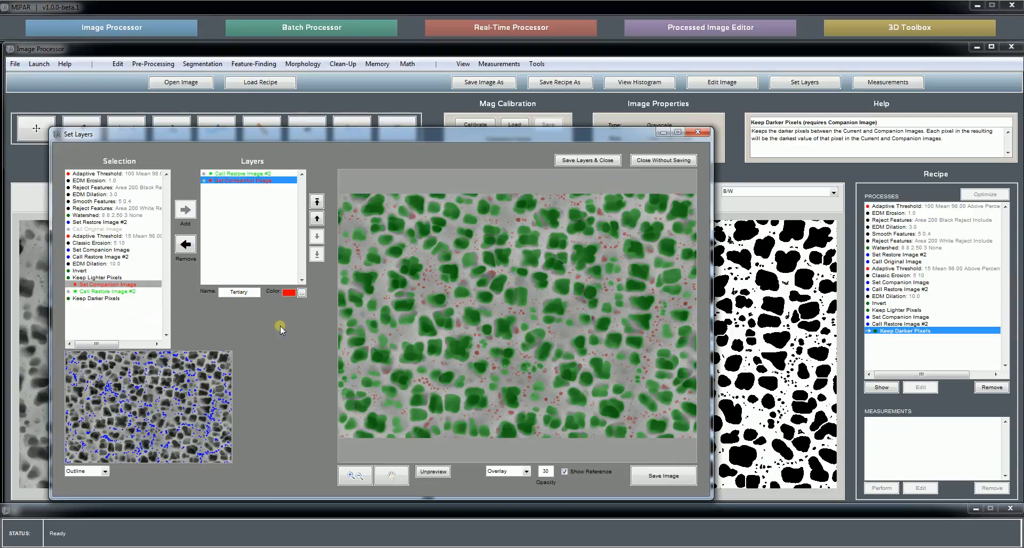
pyautogui.click(355, 472)
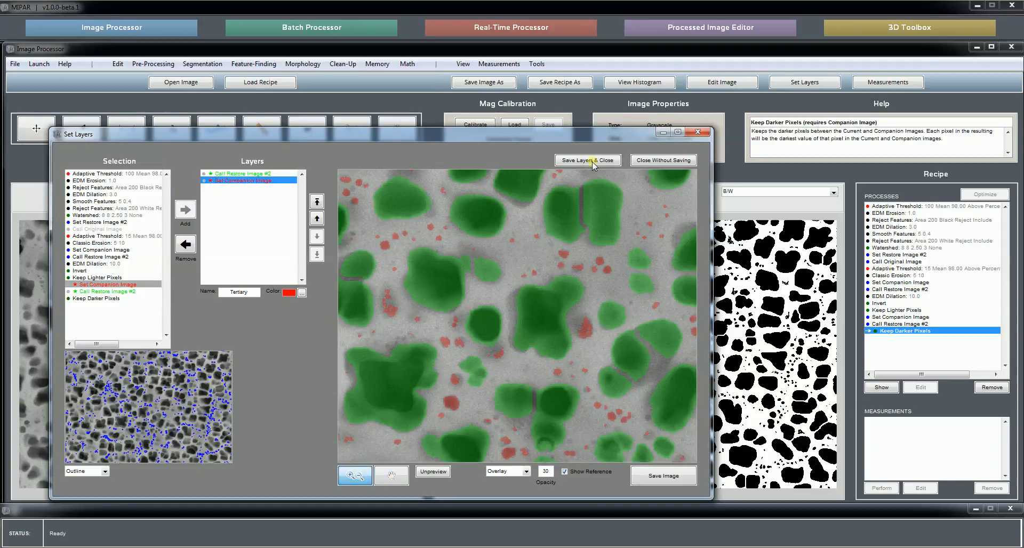
pyautogui.click(587, 160)
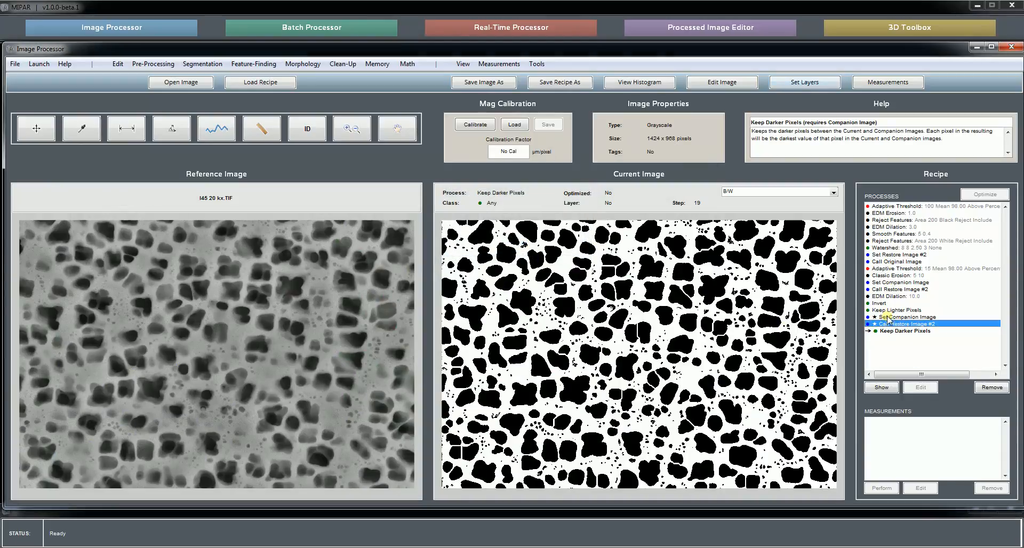
# Step: View Set Companion Image, then step 18 Call Restore Image #2 with the Secondary mask
pyautogui.click(908, 317)
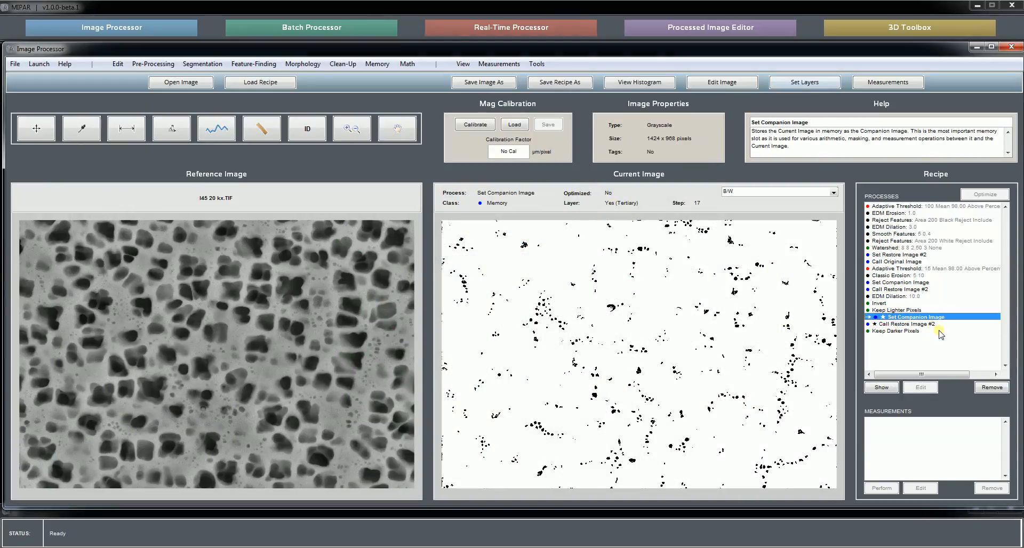
pyautogui.click(908, 324)
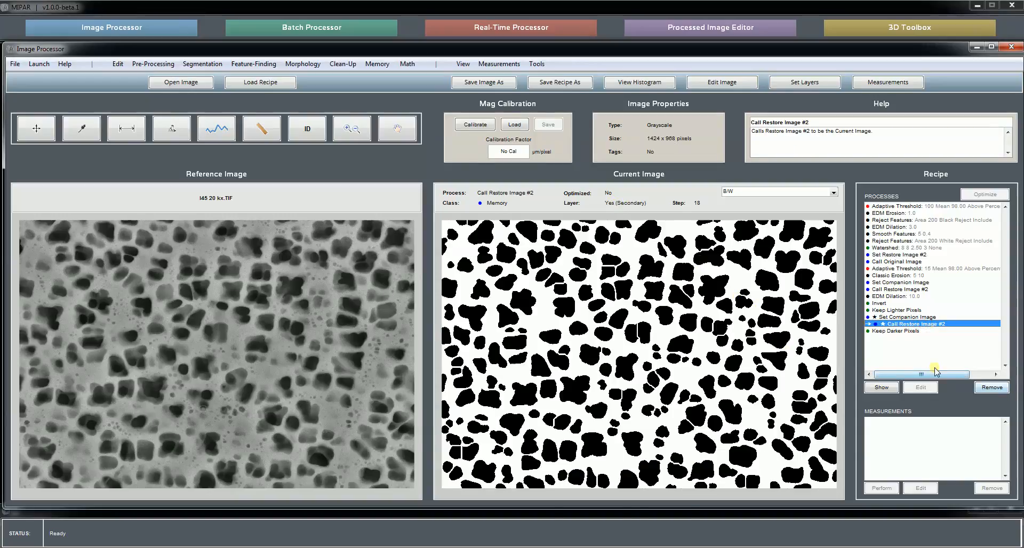
pyautogui.click(900, 331)
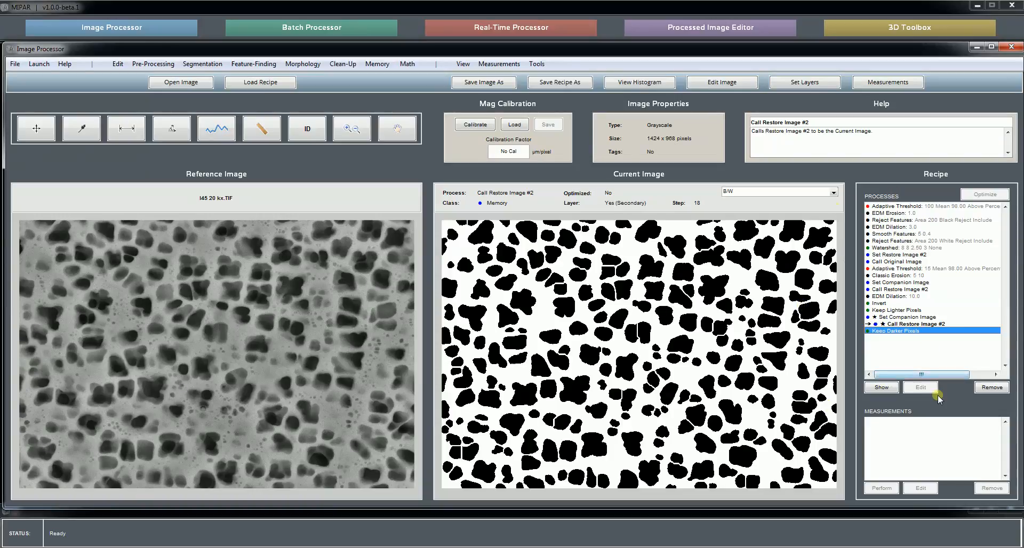
pyautogui.moveTo(903, 318)
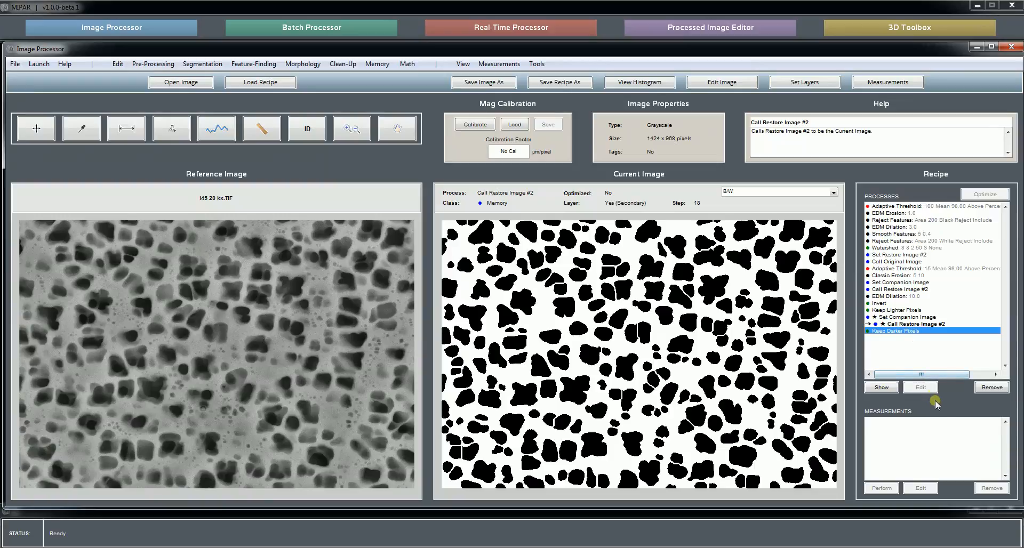
pyautogui.moveTo(897, 310)
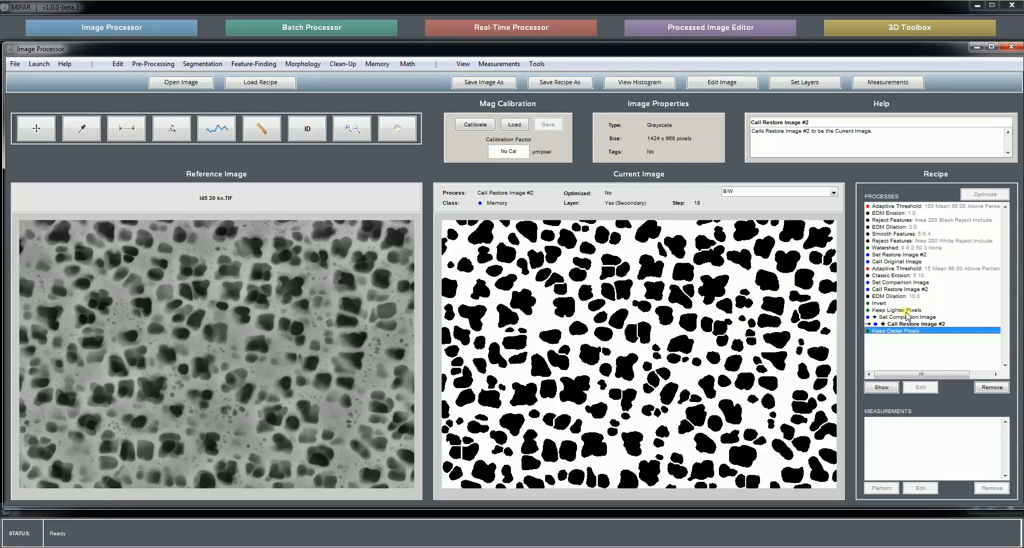
pyautogui.click(897, 310)
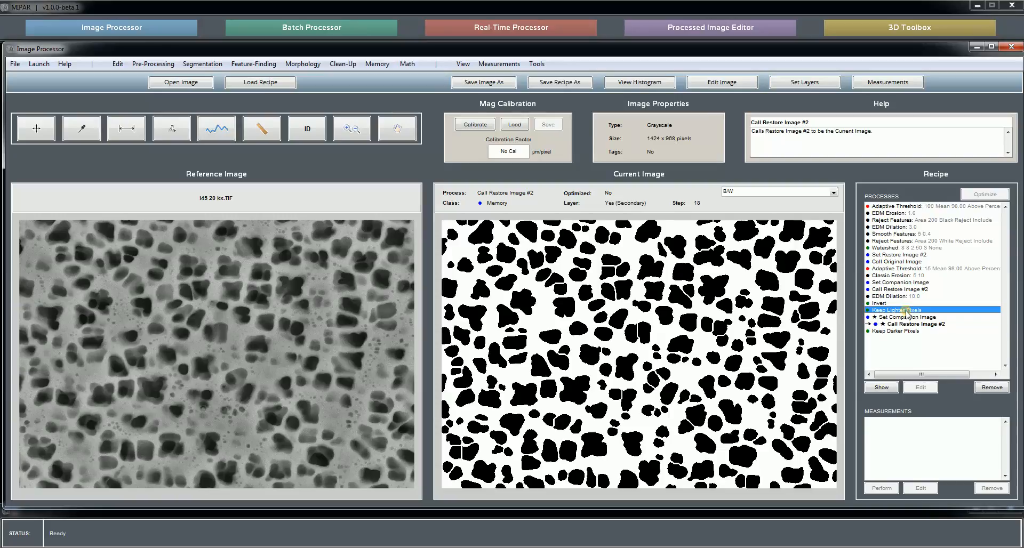
pyautogui.click(903, 309)
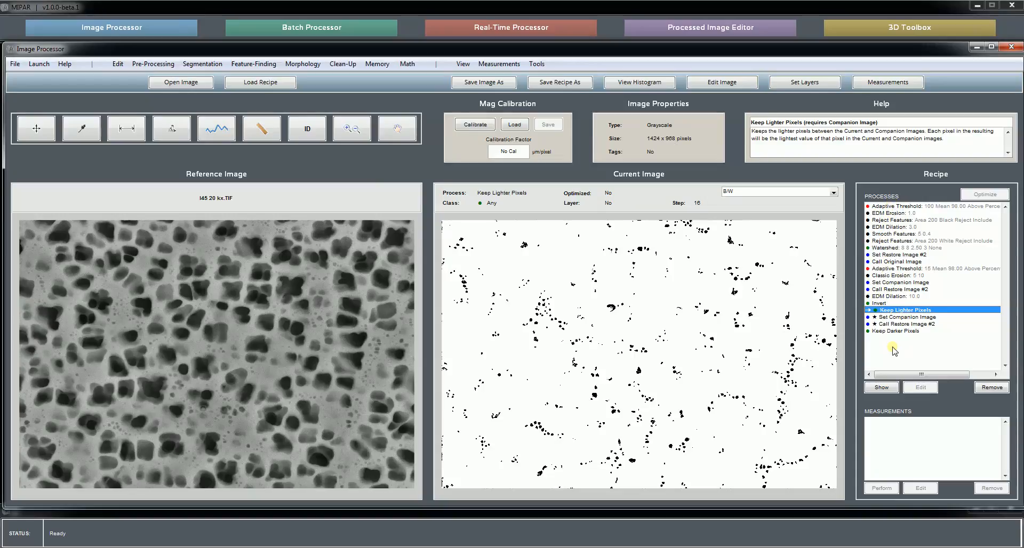
pyautogui.moveTo(891, 352)
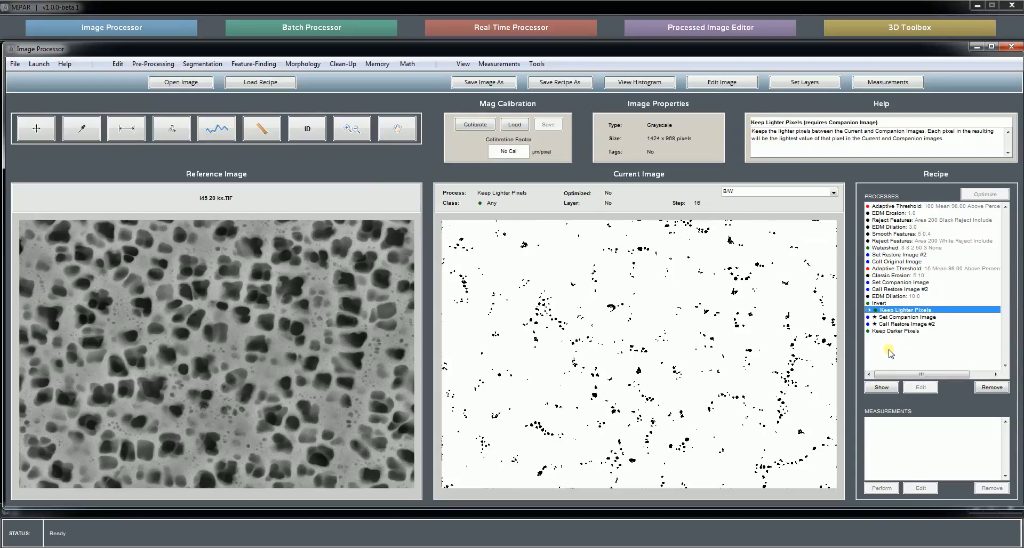
pyautogui.moveTo(895, 320)
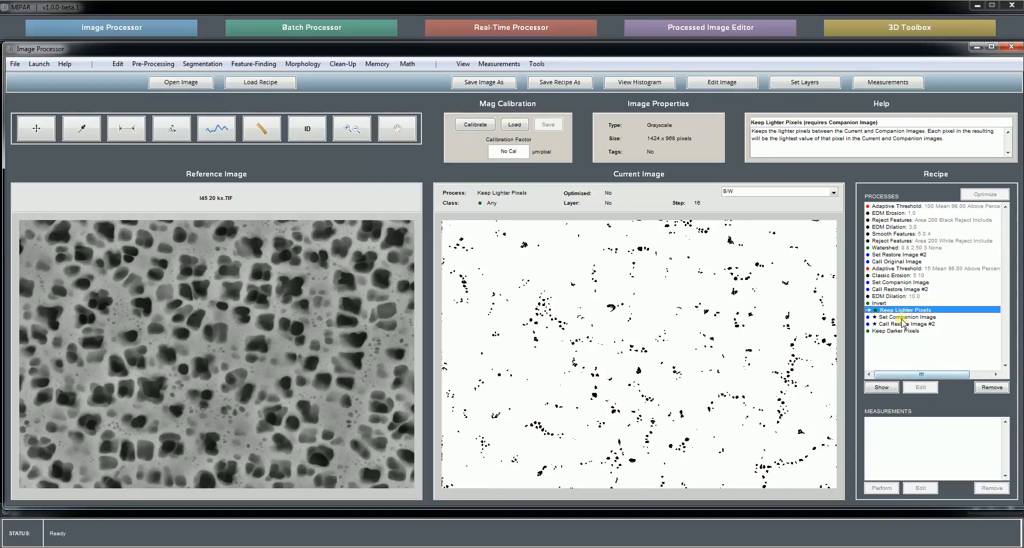
pyautogui.click(907, 323)
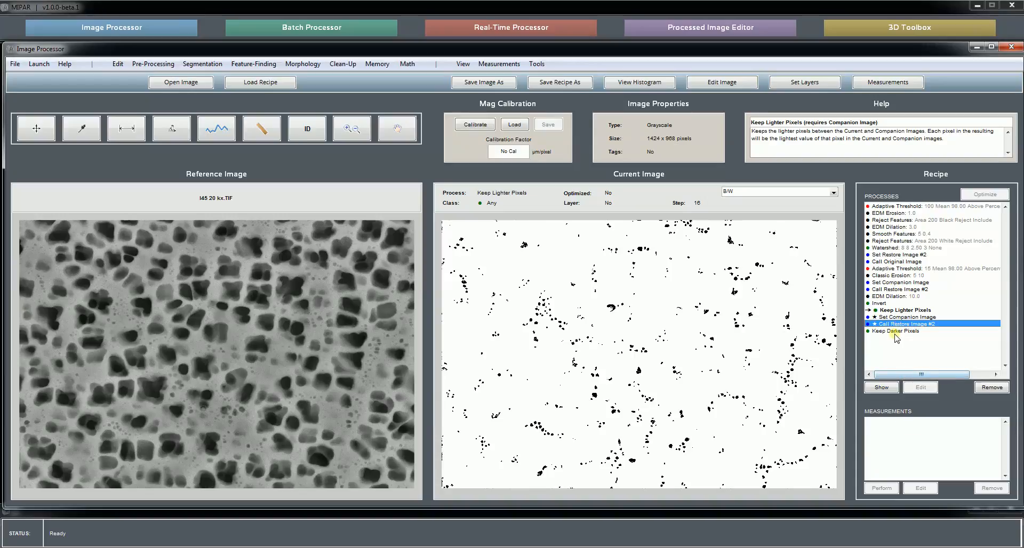
pyautogui.click(902, 331)
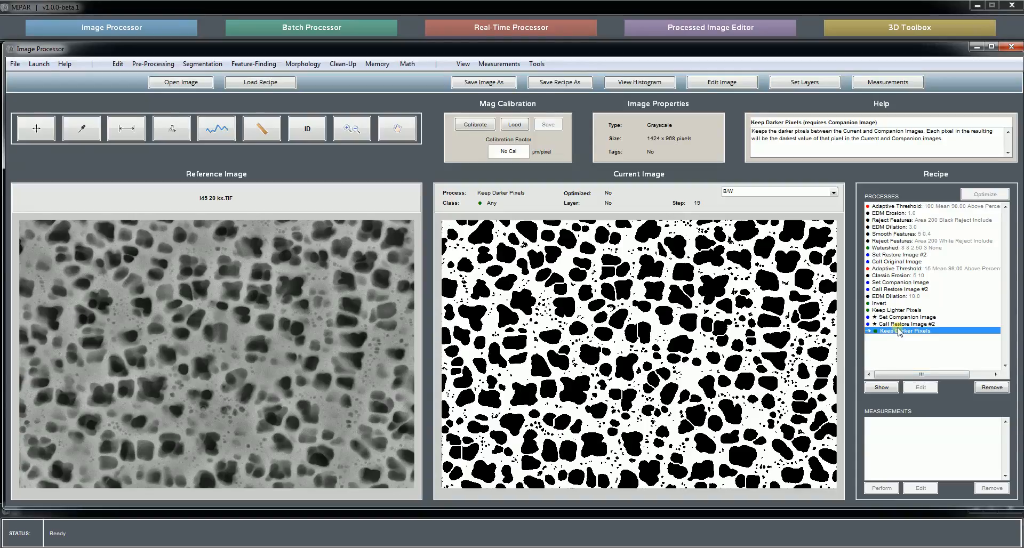
pyautogui.click(908, 318)
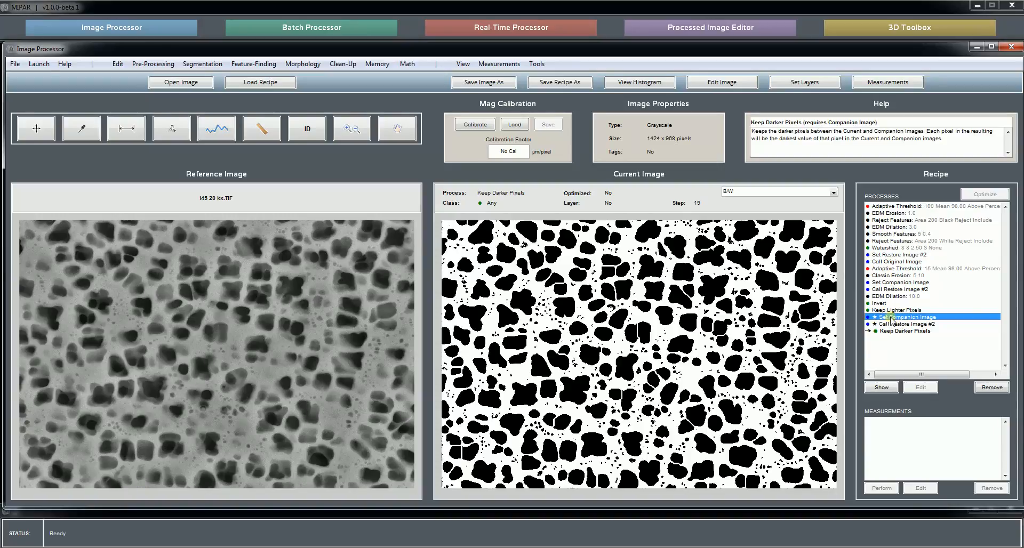
pyautogui.click(908, 317)
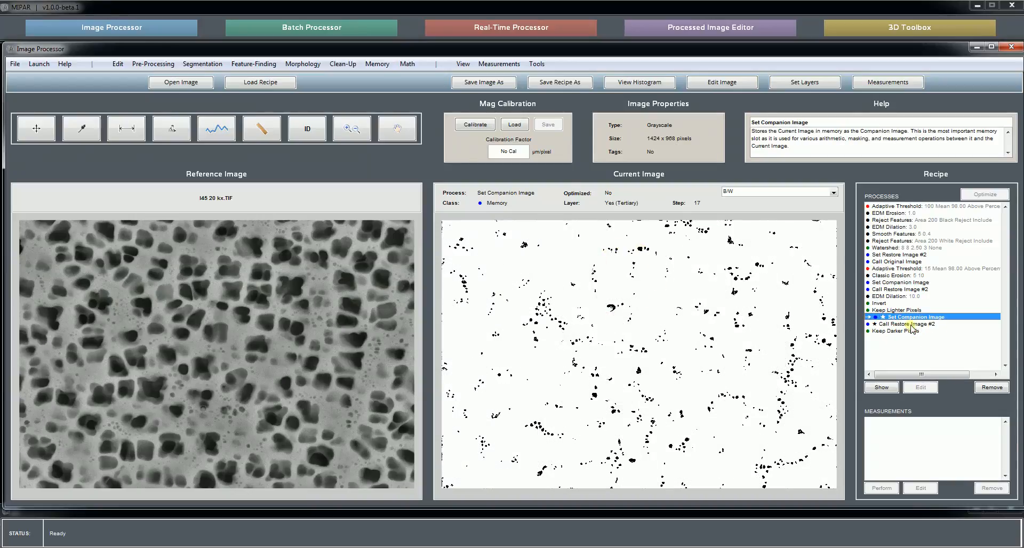
pyautogui.click(908, 323)
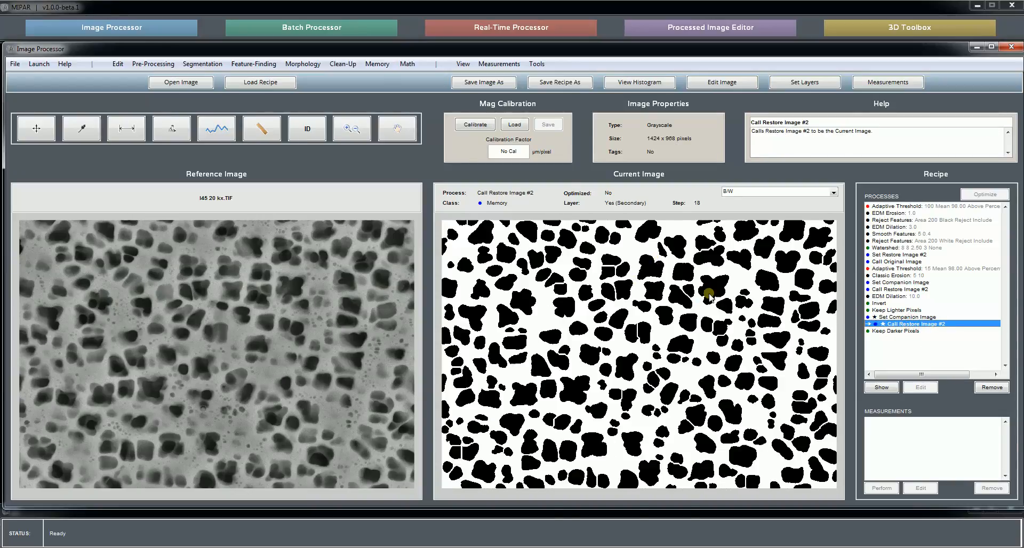
pyautogui.moveTo(901, 325)
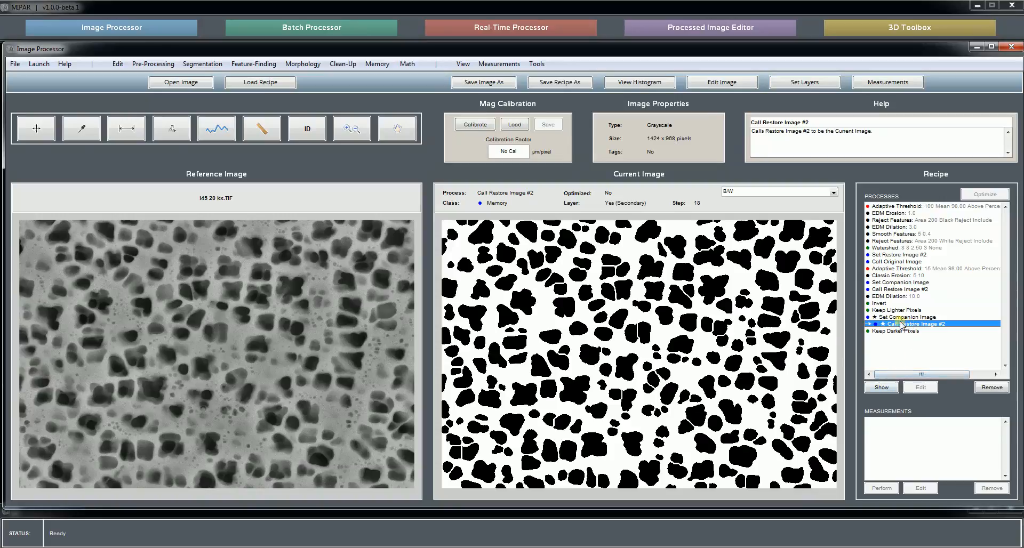
# Step: Measure Area Fraction by counting pixels on step 18, giving 0.44178
pyautogui.click(499, 63)
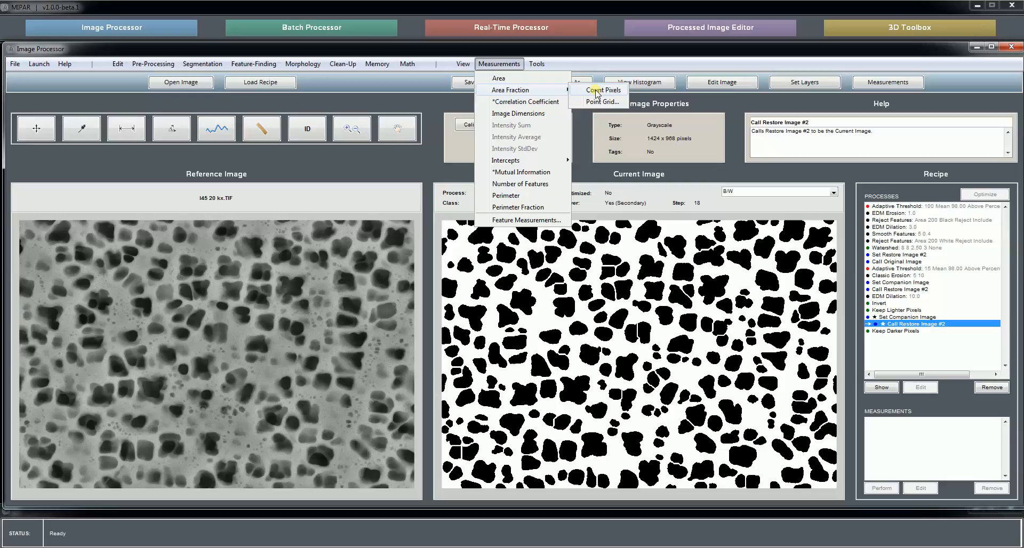
pyautogui.click(605, 90)
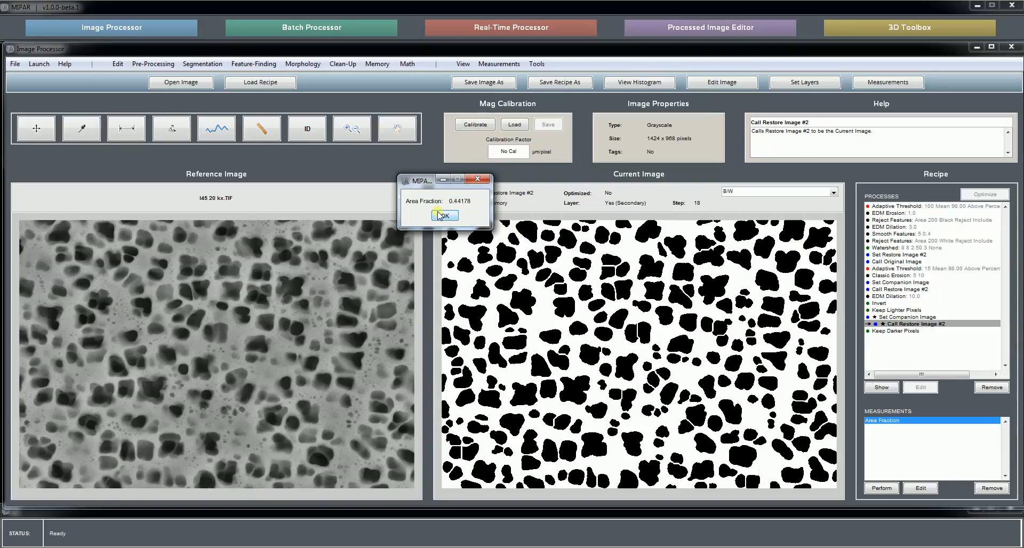
pyautogui.click(445, 216)
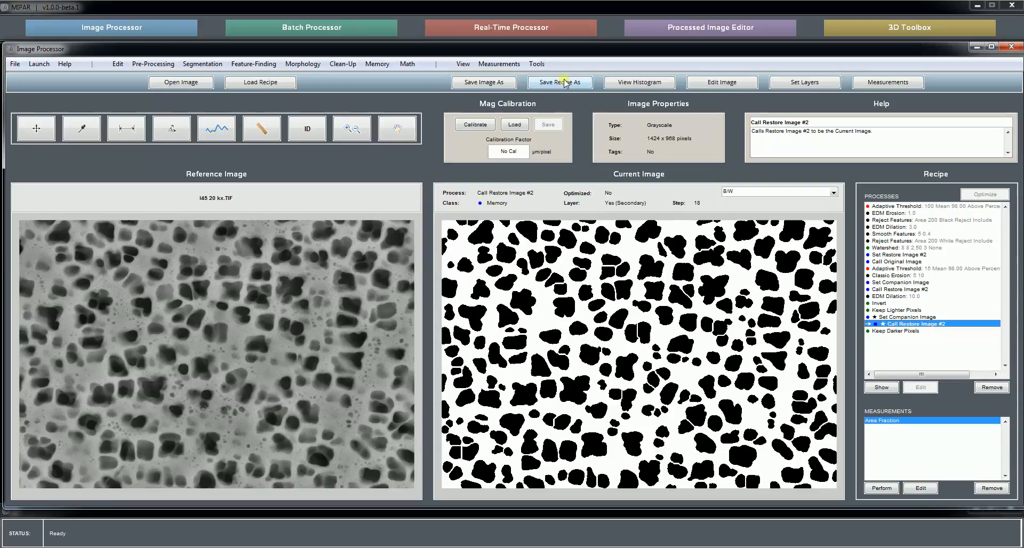
# Step: Save the recipe as Recipe_FindSecondary+Tertiary_wLayers_wMeas.rcp
pyautogui.click(558, 82)
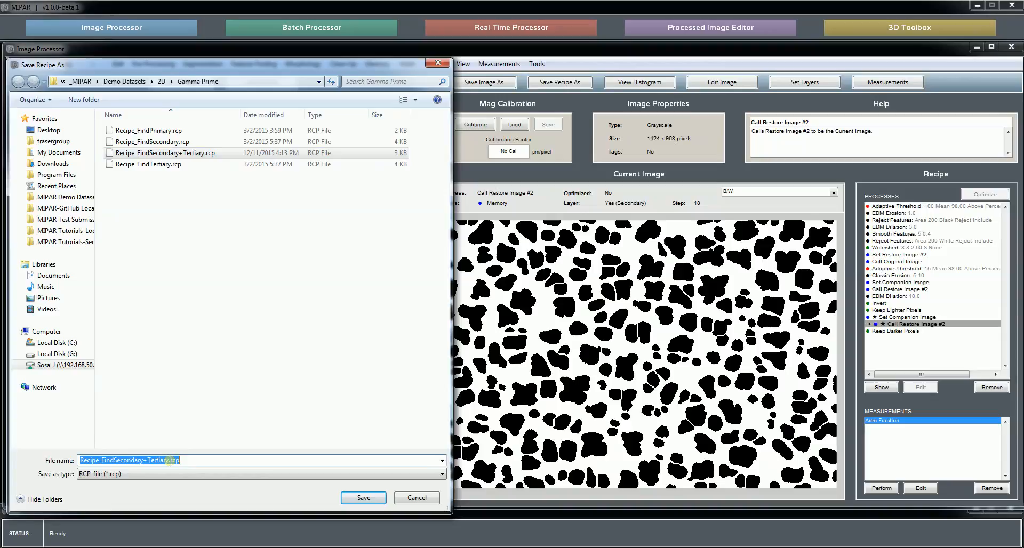
pyautogui.write('_wL')
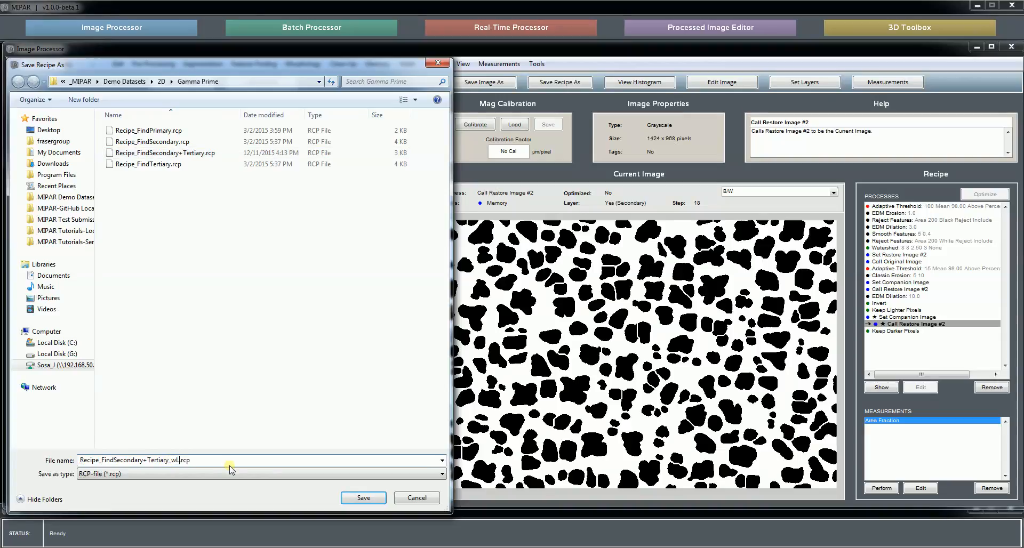
pyautogui.write('ayers_wMeas')
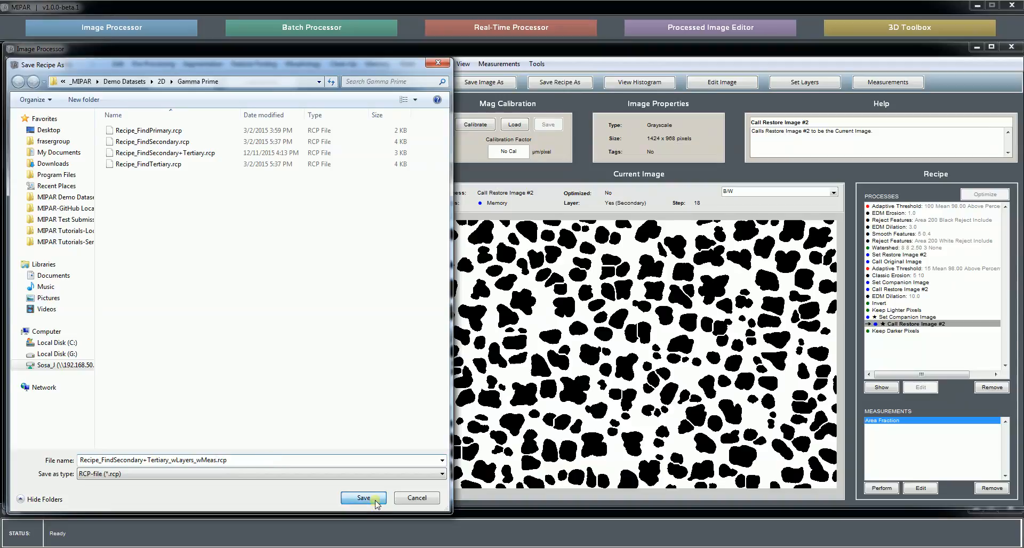
pyautogui.click(364, 498)
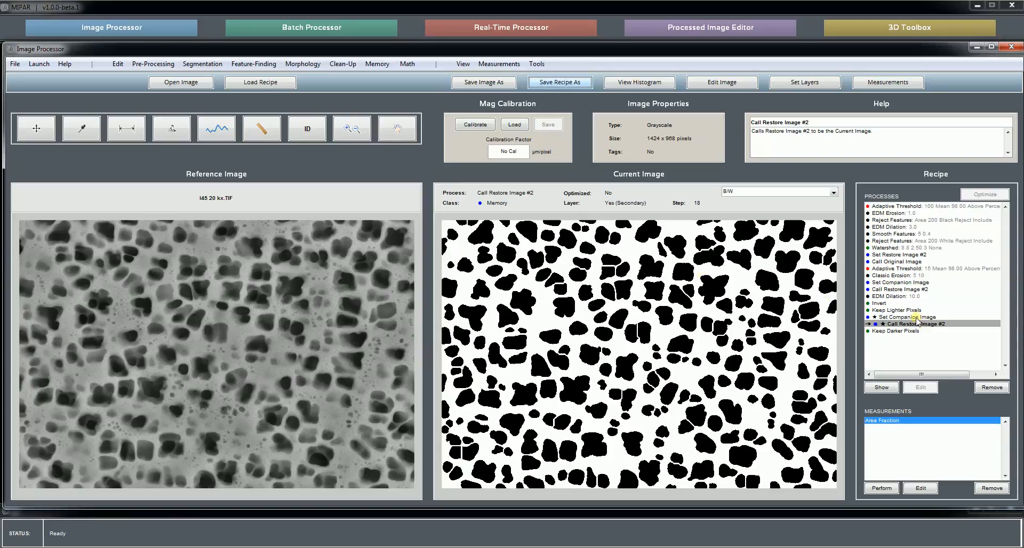
# Step: Measure area fraction at Set Companion Image, giving 0.019625 for fine precipitates
pyautogui.click(914, 317)
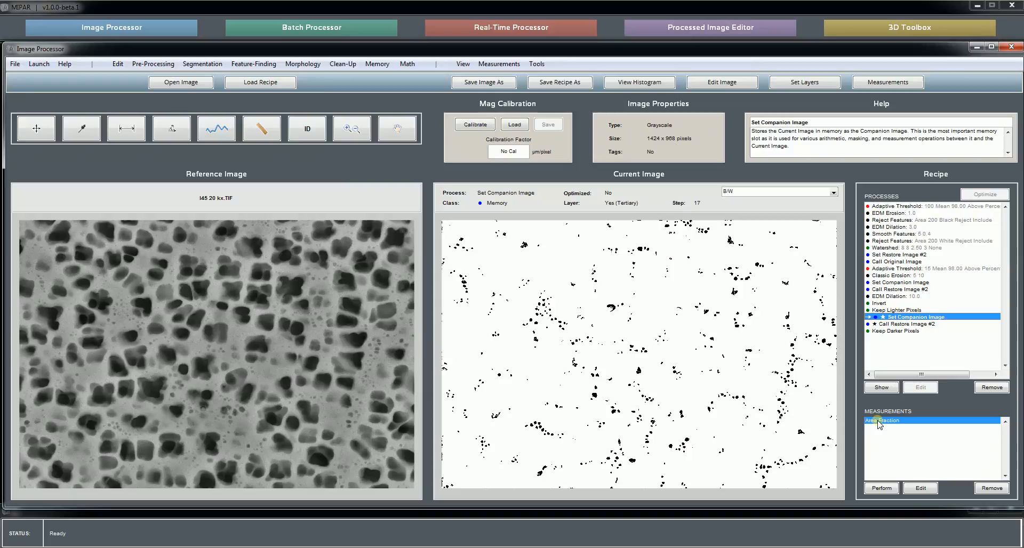
pyautogui.click(881, 489)
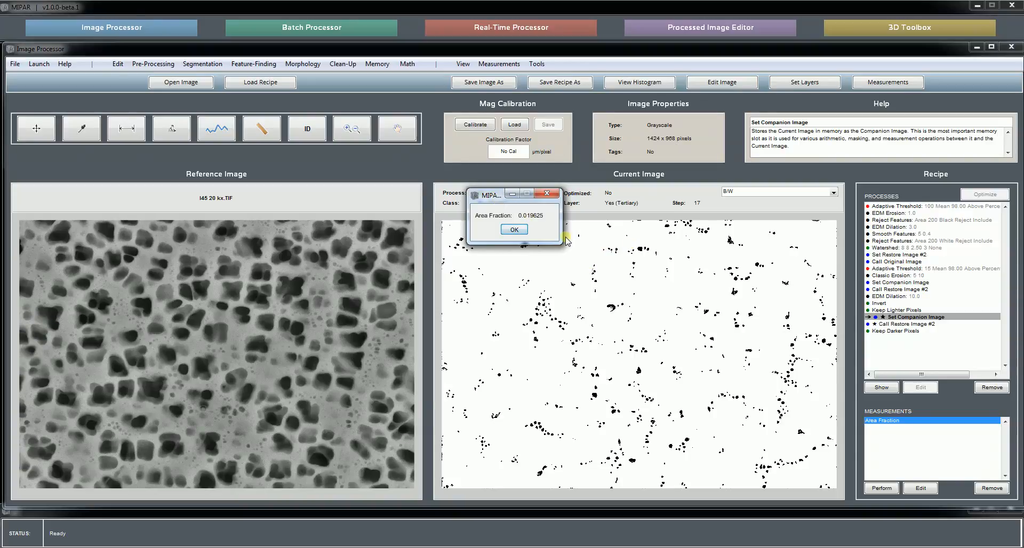
pyautogui.click(514, 229)
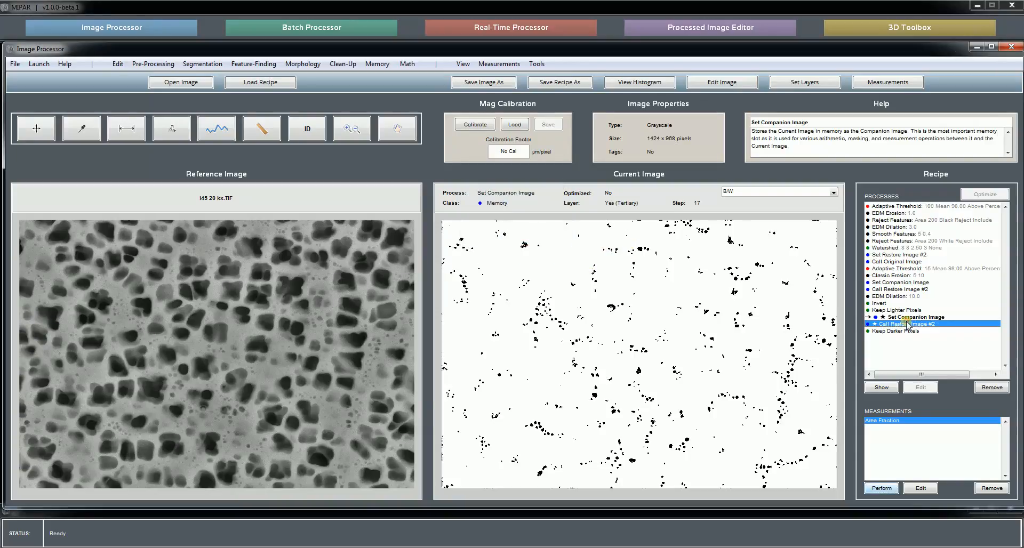
# Step: Measure area fraction at Call Restore Image #2 (0.44178) and return to step 18
pyautogui.click(881, 488)
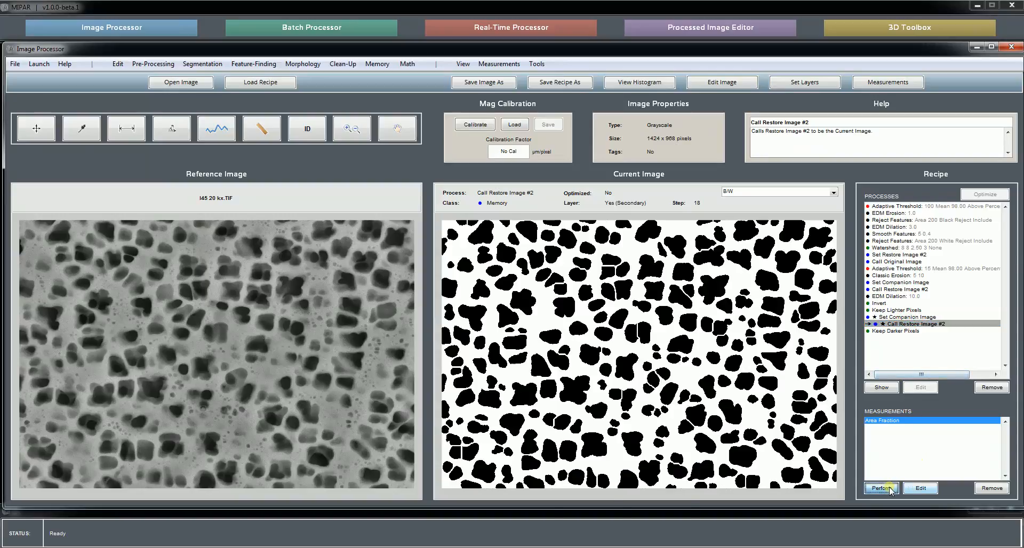
pyautogui.click(881, 488)
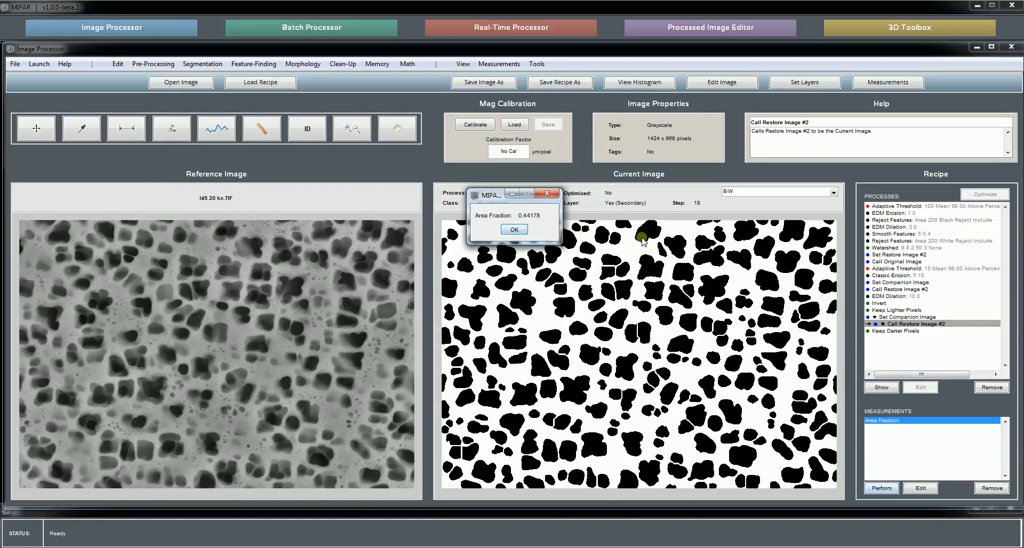
pyautogui.click(513, 229)
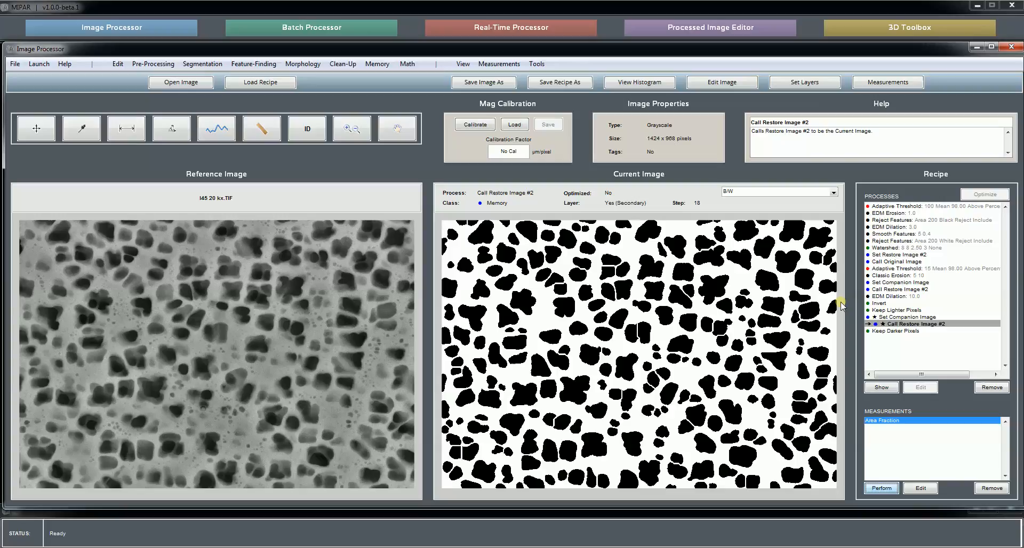
pyautogui.moveTo(711, 367)
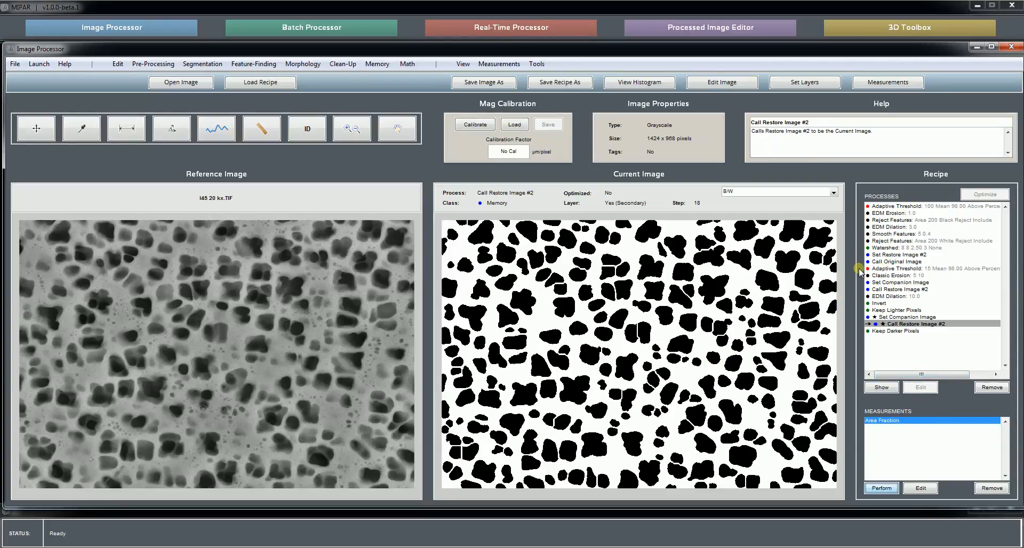
pyautogui.moveTo(859, 281)
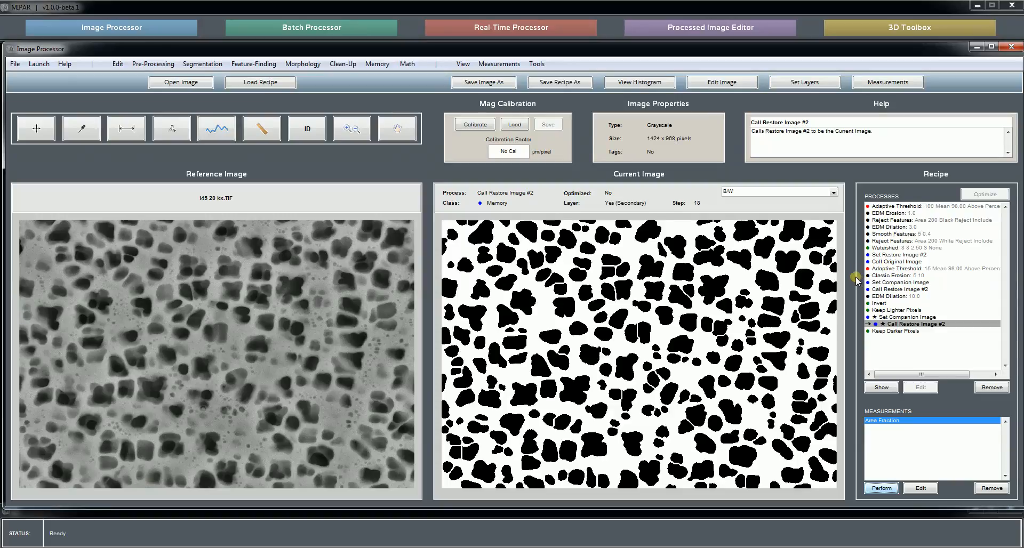
pyautogui.moveTo(908, 317)
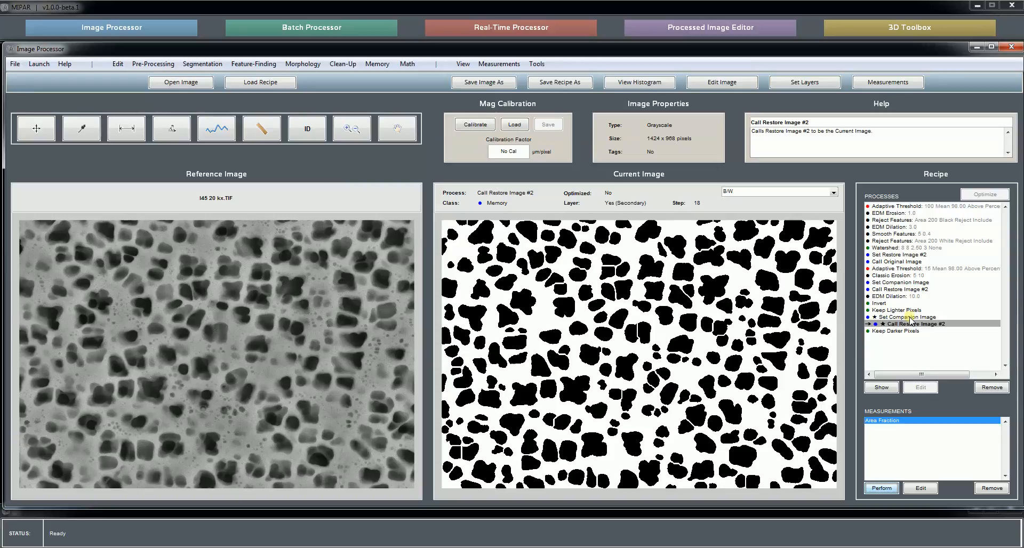
pyautogui.click(910, 317)
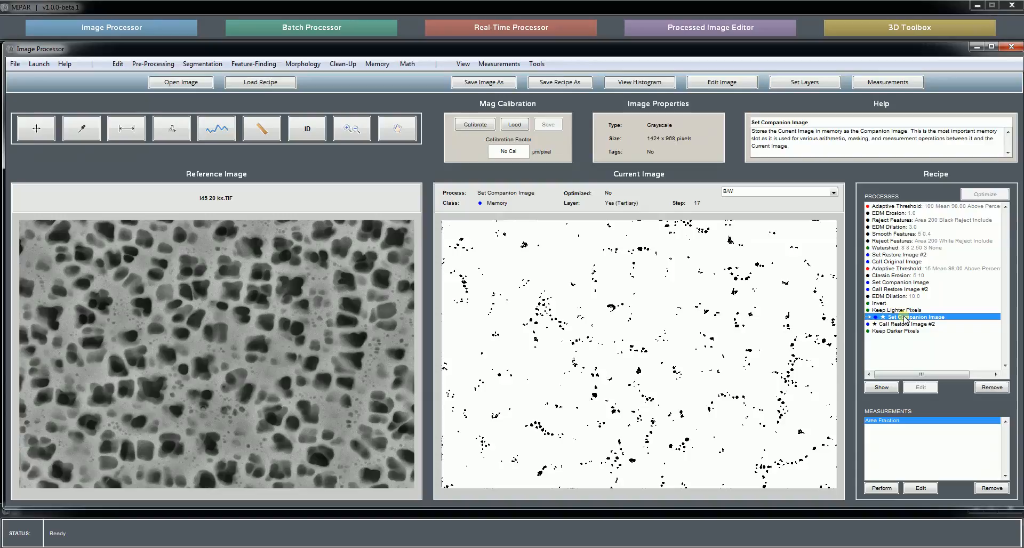
pyautogui.moveTo(907, 311)
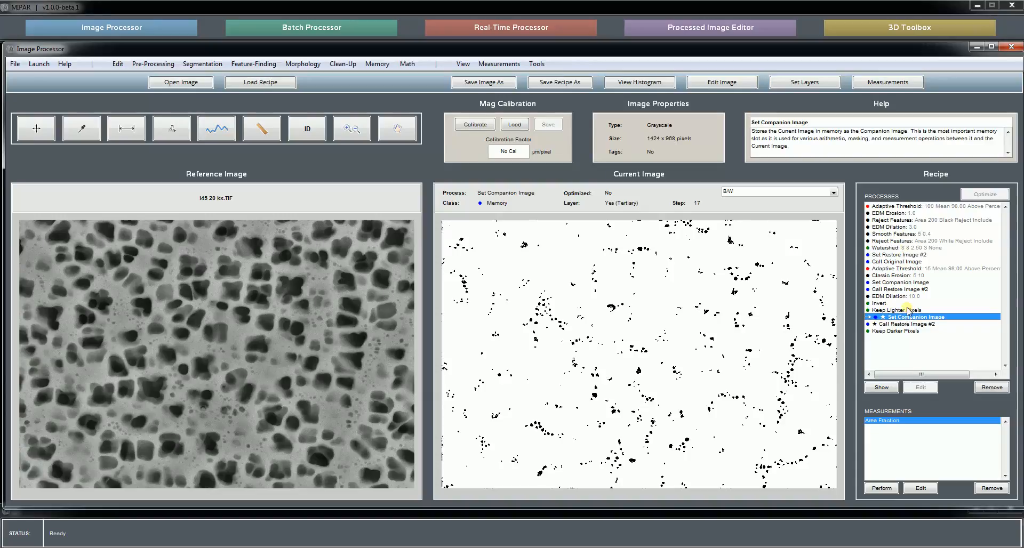
pyautogui.click(908, 323)
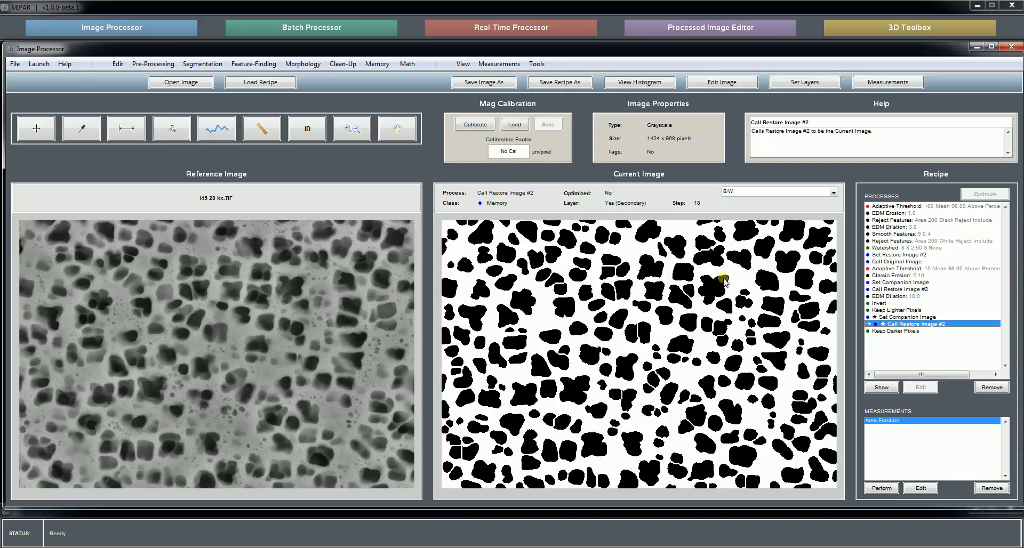
pyautogui.moveTo(725, 268)
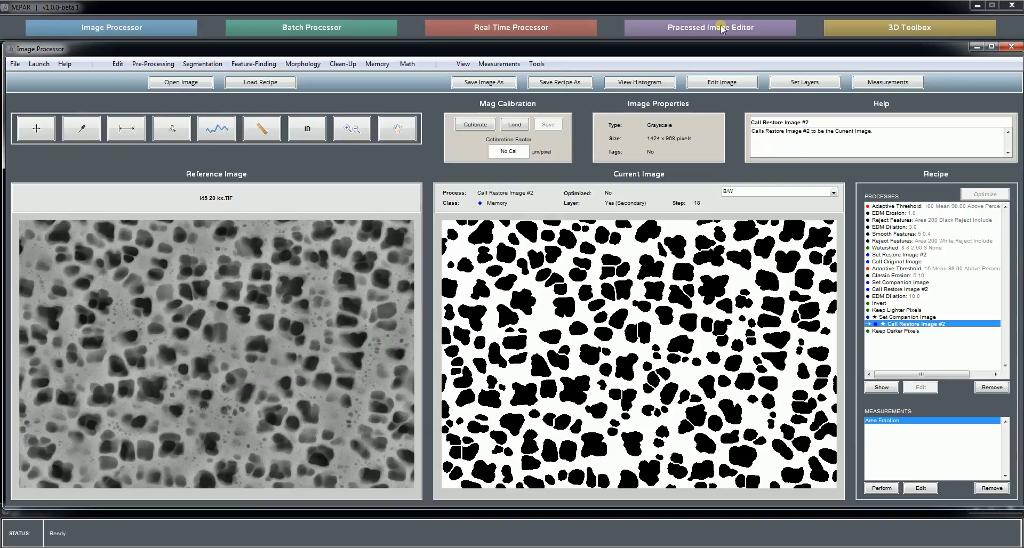
pyautogui.moveTo(811, 215)
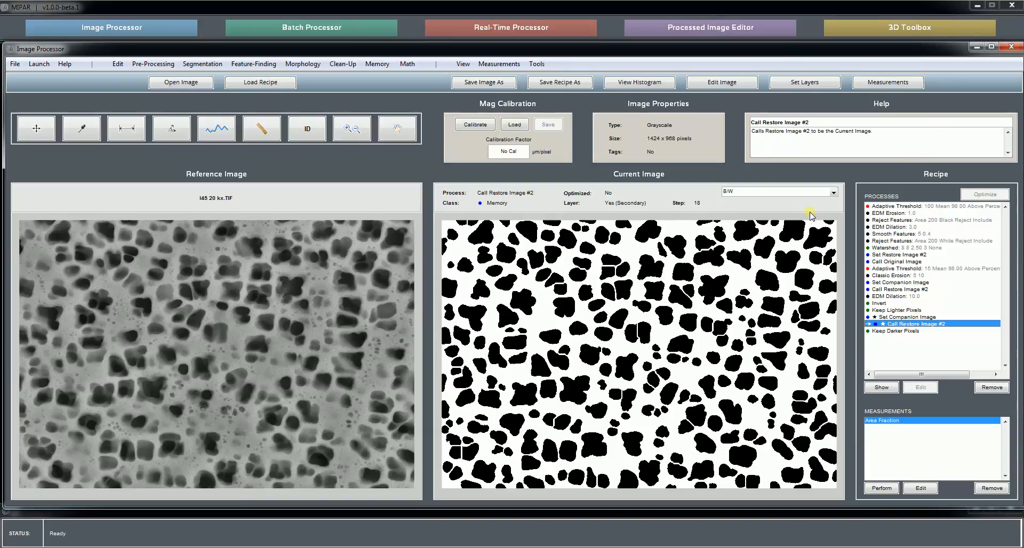
pyautogui.moveTo(687, 273)
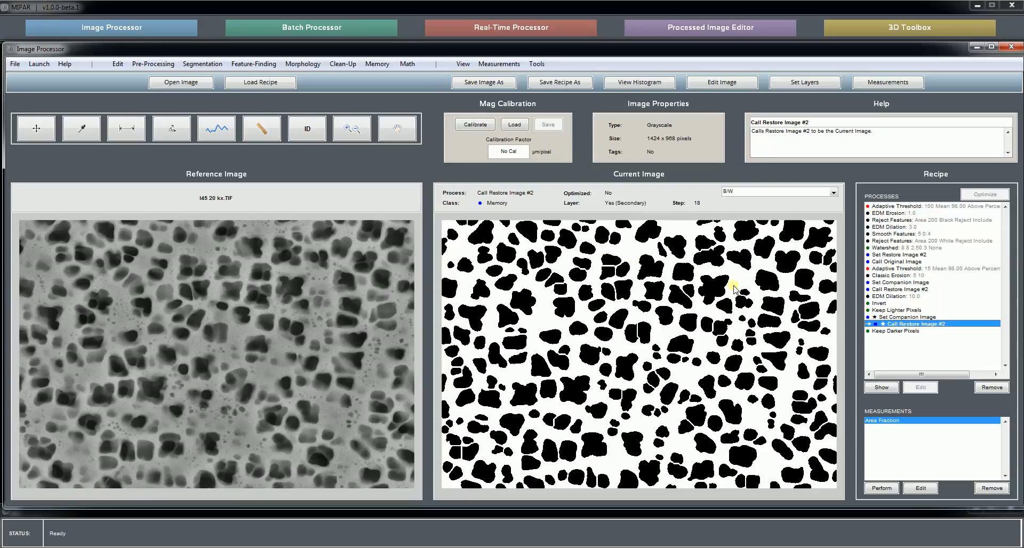
pyautogui.moveTo(631, 261)
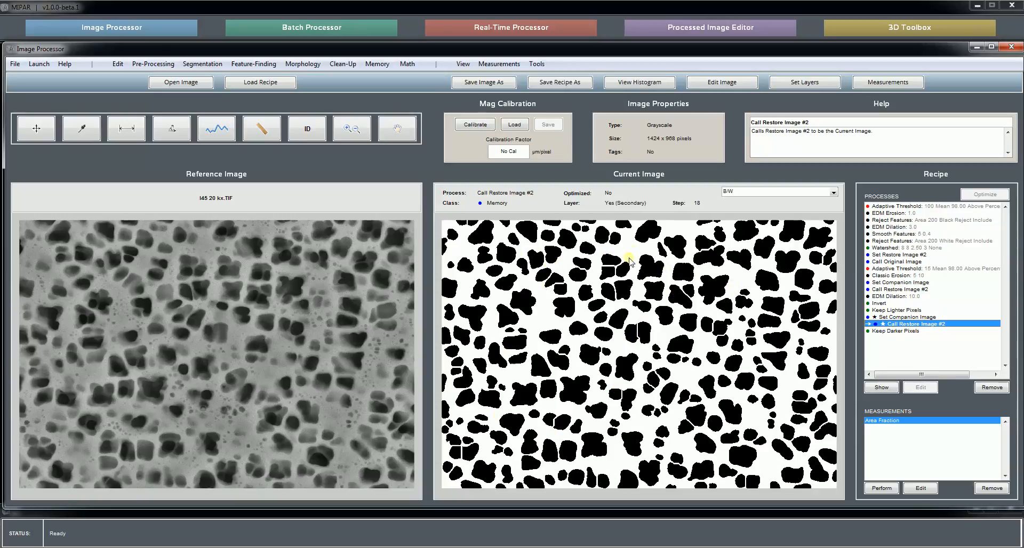
pyautogui.moveTo(740, 275)
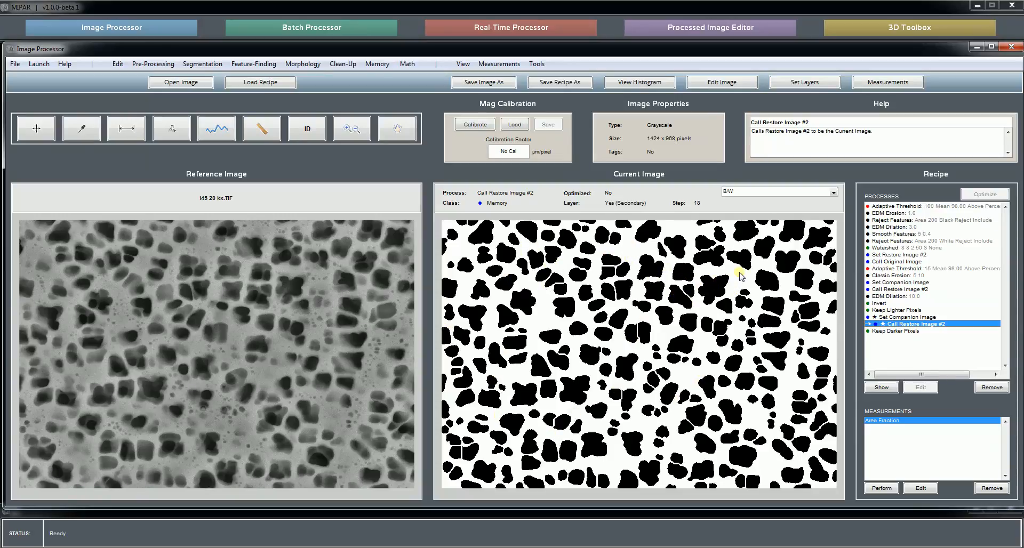
pyautogui.moveTo(692, 270)
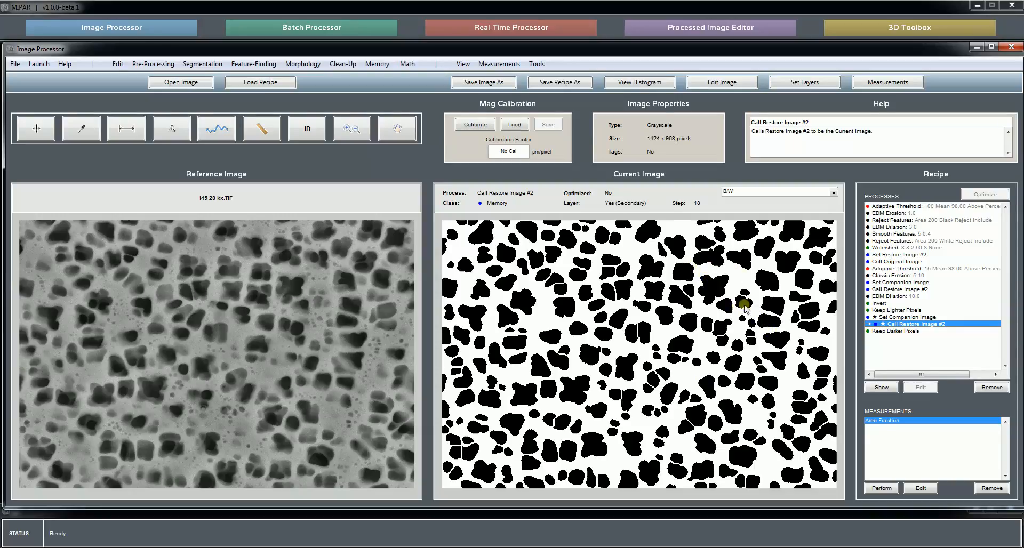
pyautogui.moveTo(604, 262)
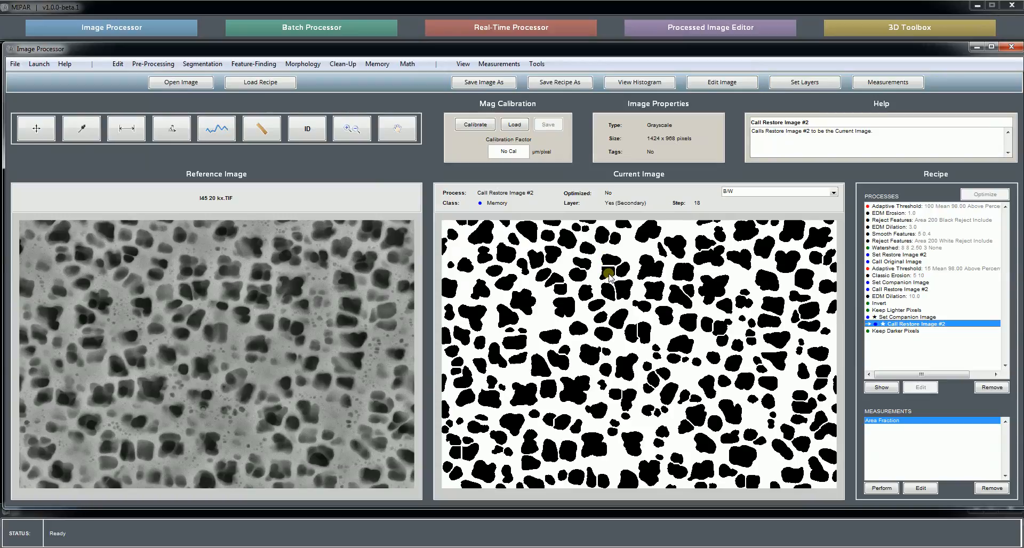
pyautogui.moveTo(609, 271)
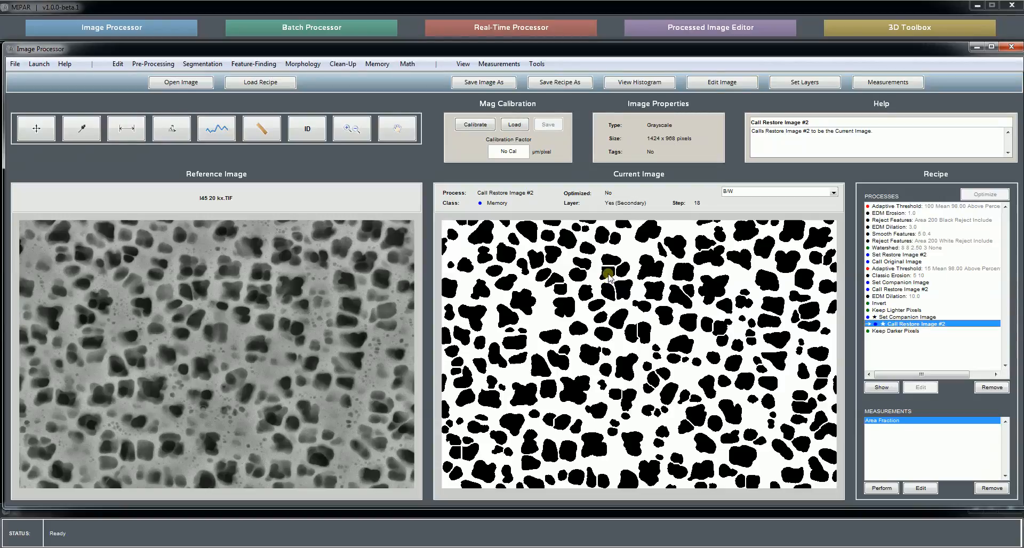
pyautogui.moveTo(635, 258)
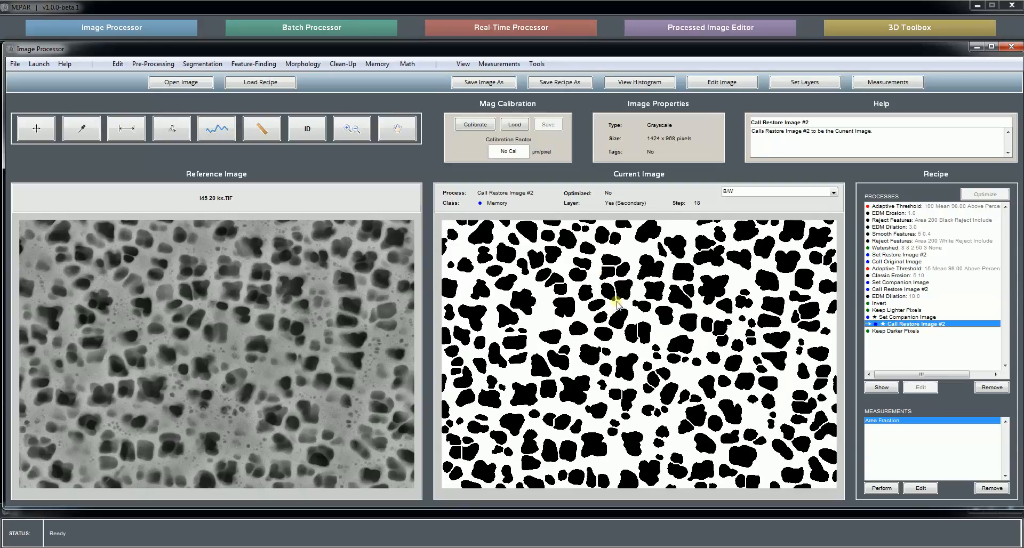
pyautogui.moveTo(629, 318)
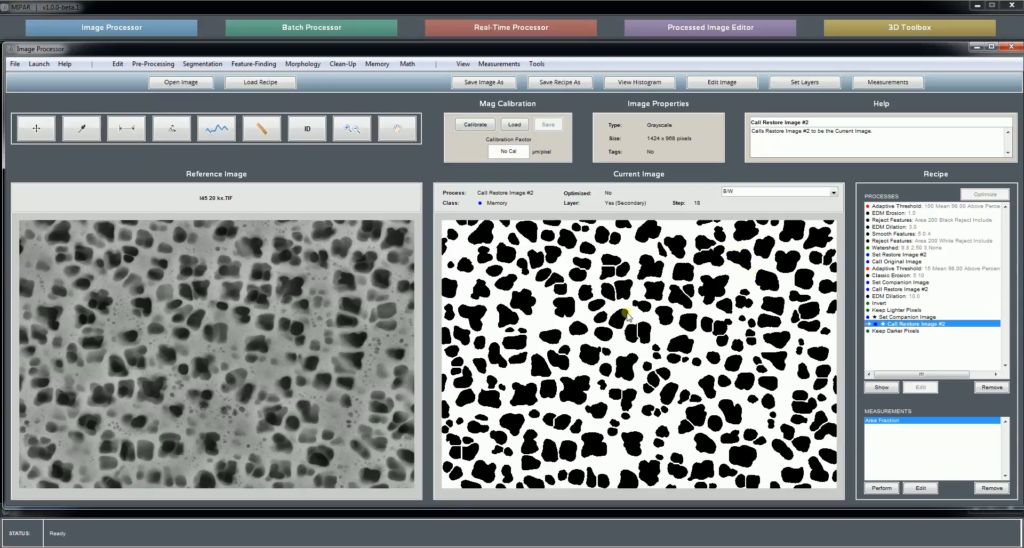
pyautogui.moveTo(695, 245)
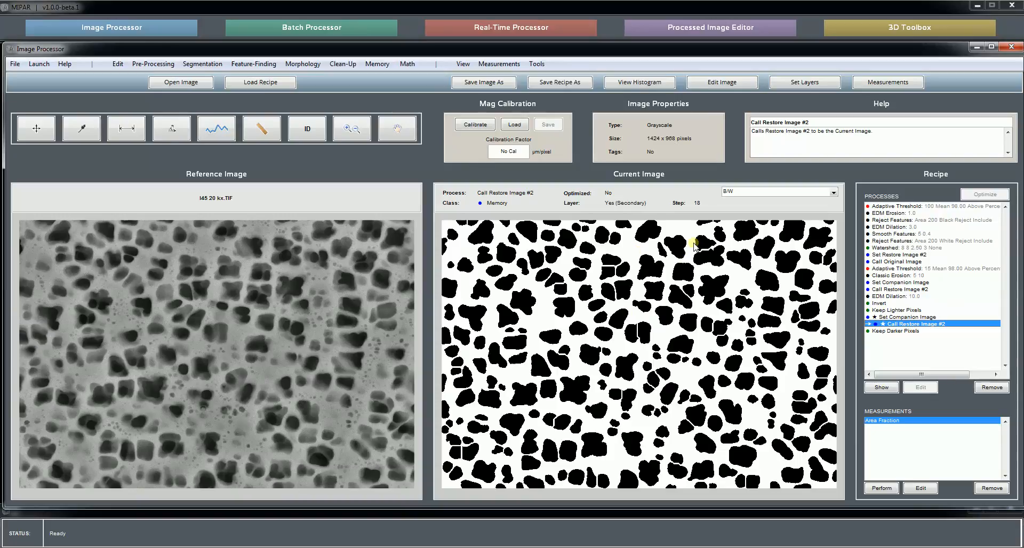
pyautogui.moveTo(656, 265)
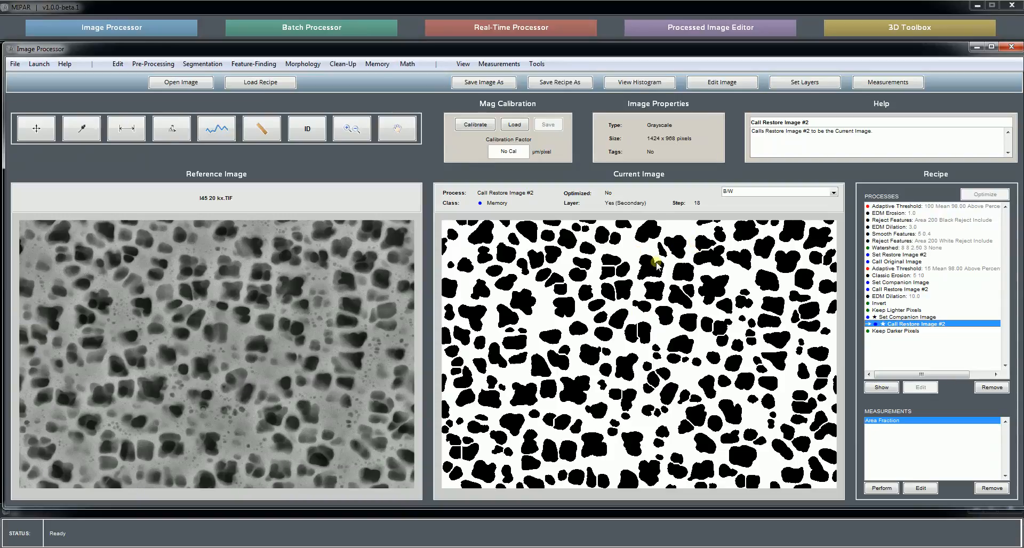
pyautogui.moveTo(690, 402)
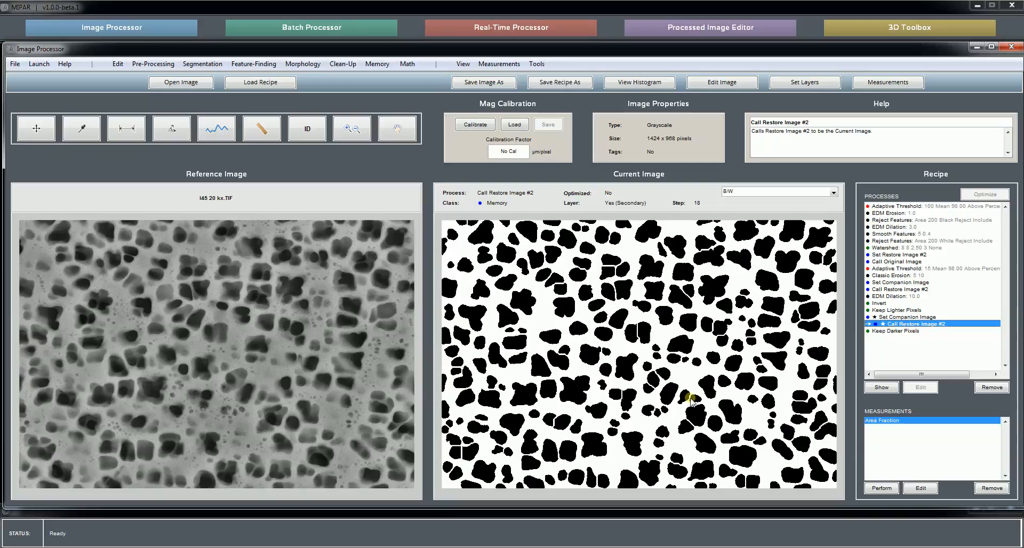
pyautogui.moveTo(570, 277)
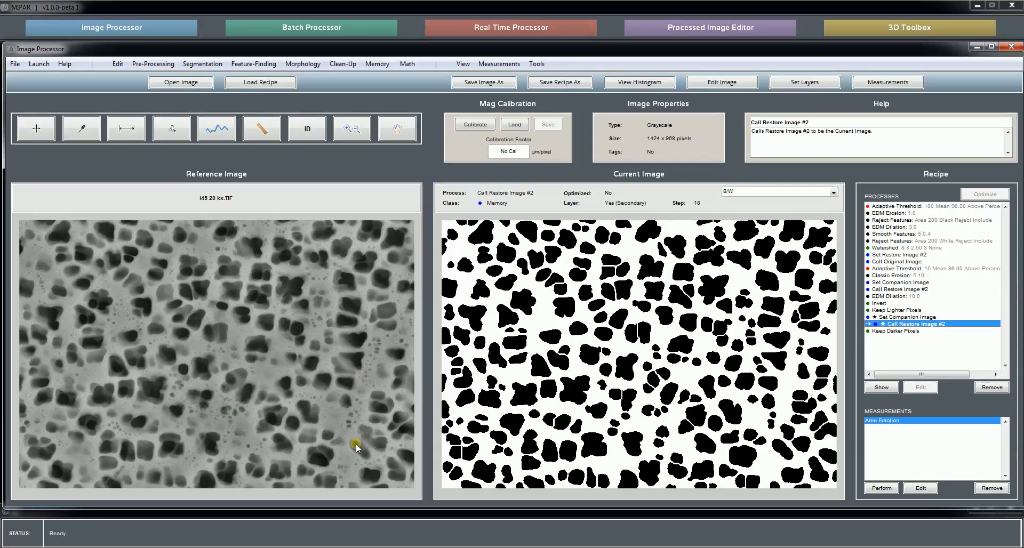
pyautogui.moveTo(585, 408)
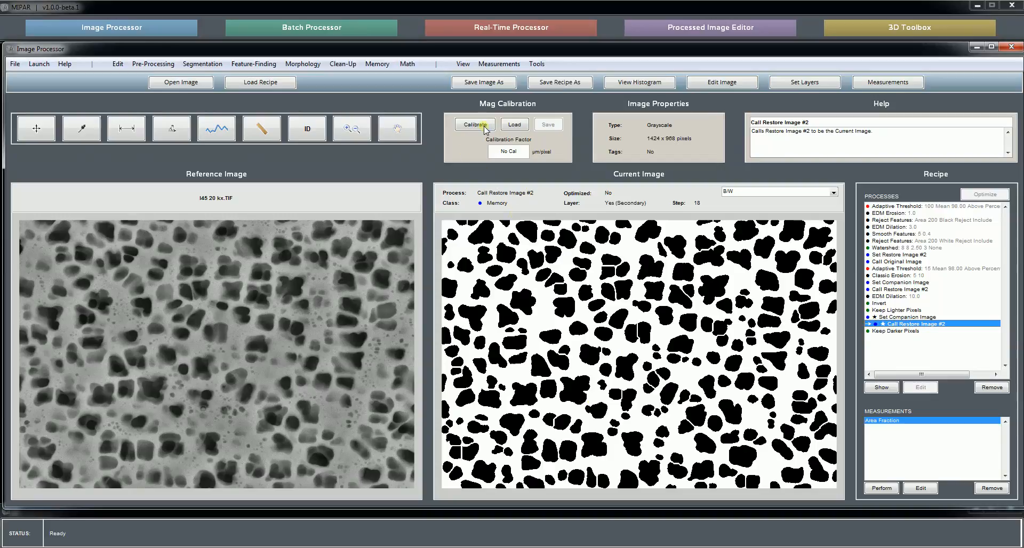
# Step: Start magnification calibration using the I3 20 kx image from the Gamma Prime folder
pyautogui.click(180, 82)
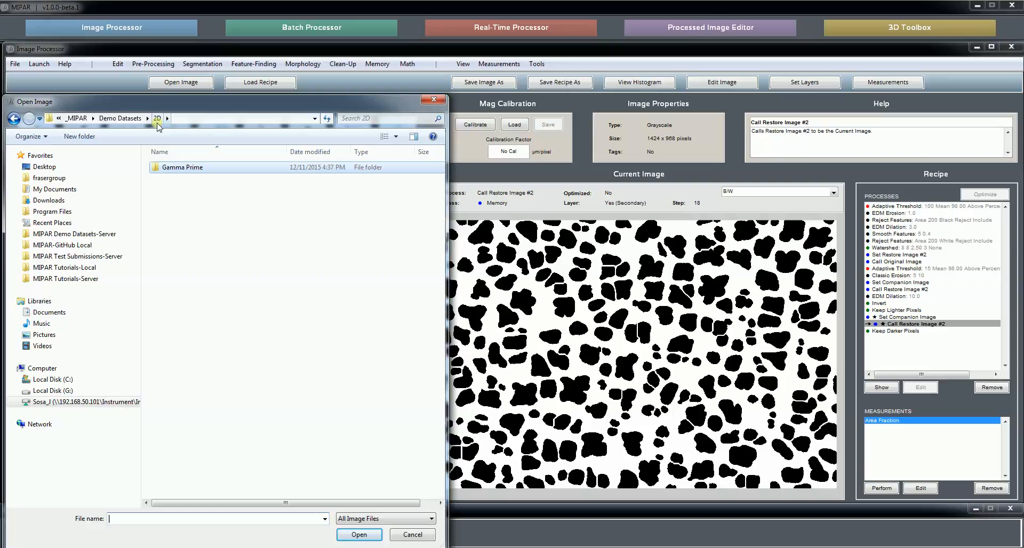
pyautogui.doubleClick(184, 167)
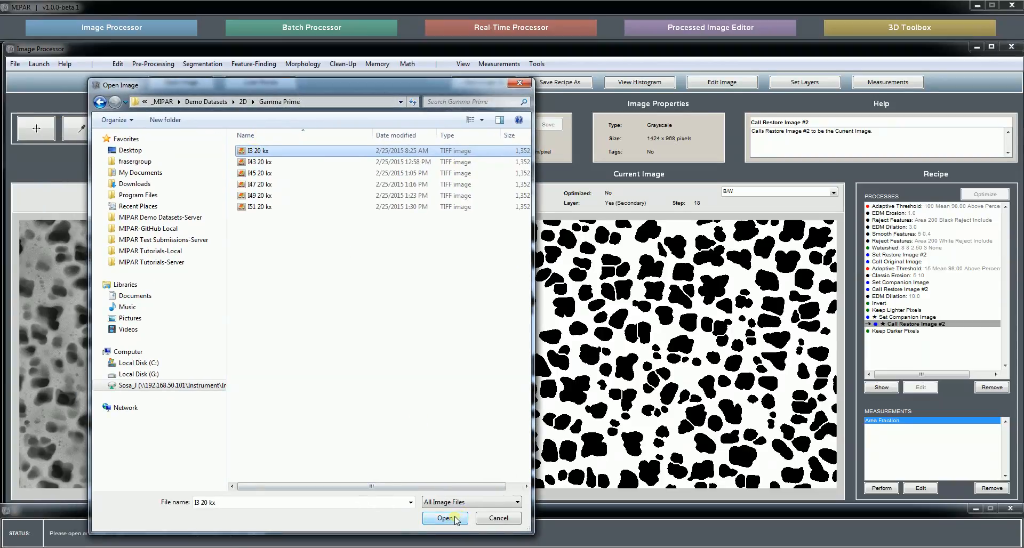
pyautogui.click(445, 519)
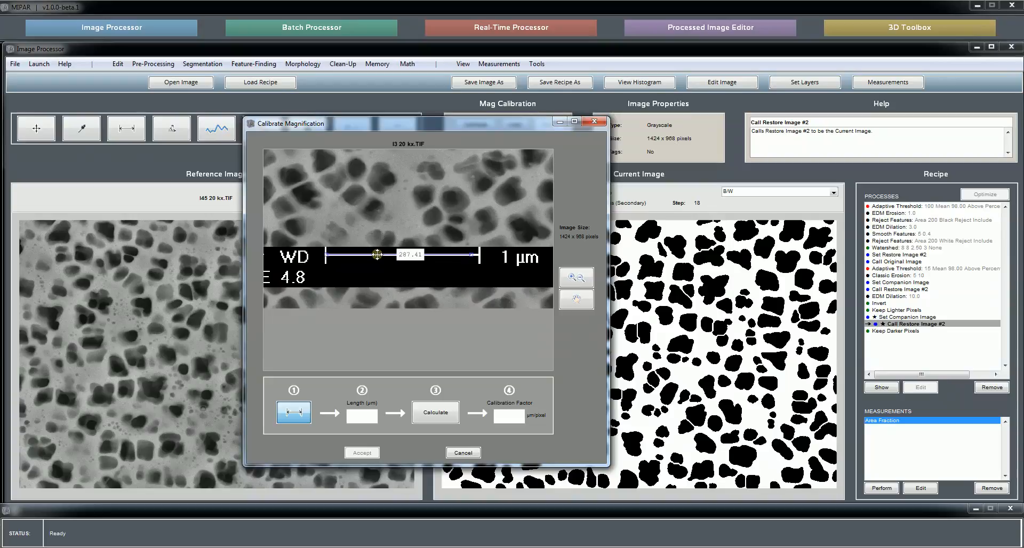
# Step: Trace the 1 µm scale bar and accept a 0.0033093 µm/pixel calibration
pyautogui.moveTo(378, 255); pyautogui.dragTo(472, 255)
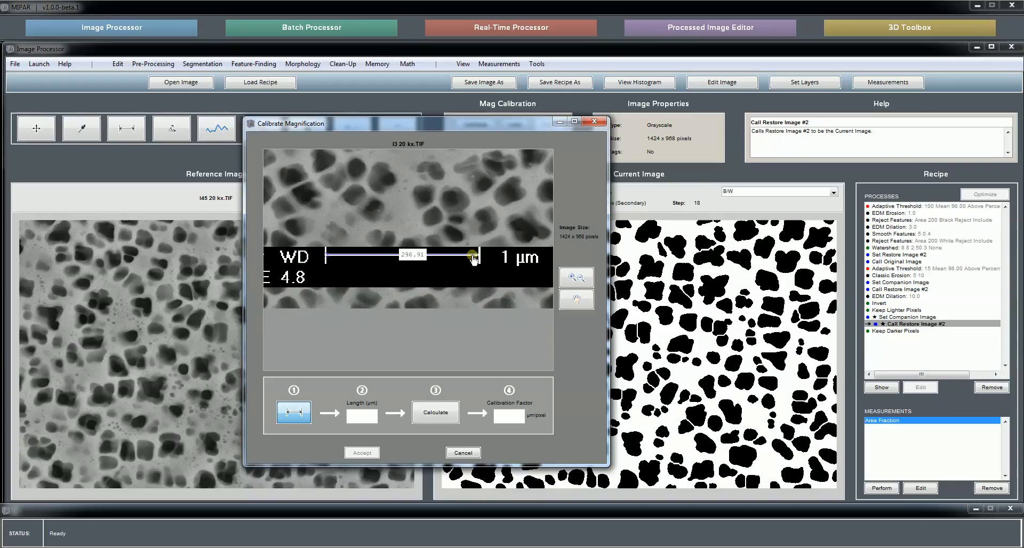
pyautogui.moveTo(474, 254); pyautogui.dragTo(471, 262)
pyautogui.write('1')
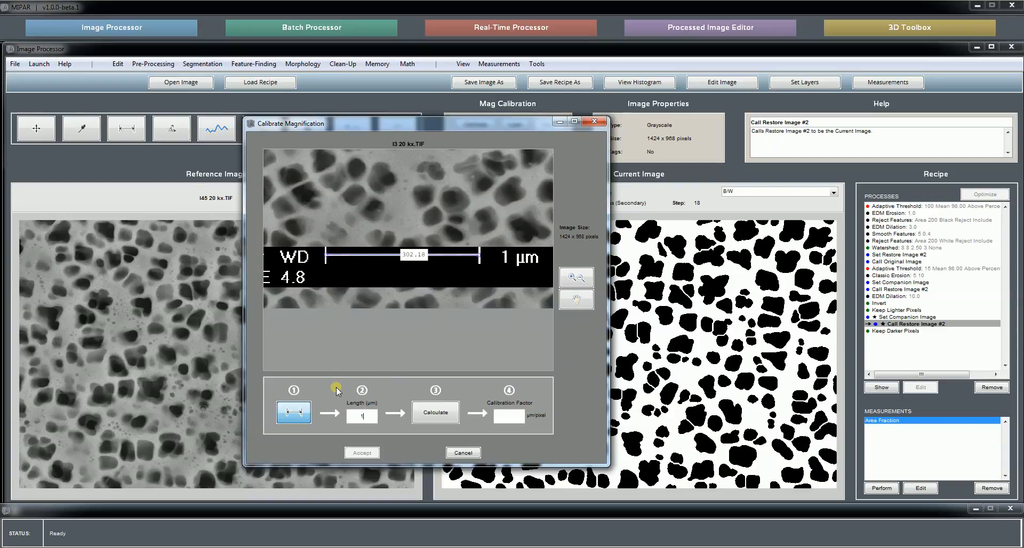
pyautogui.click(434, 412)
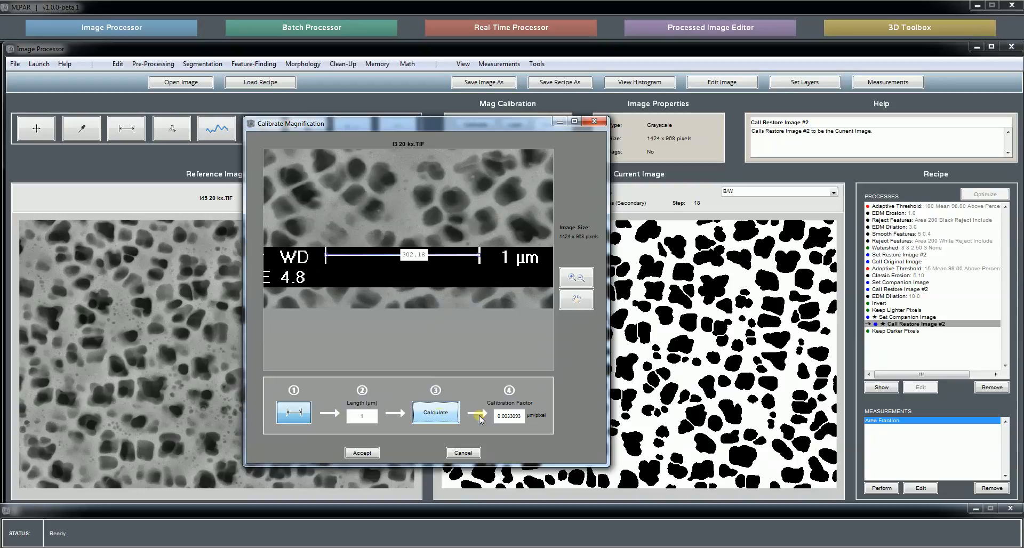
pyautogui.click(361, 452)
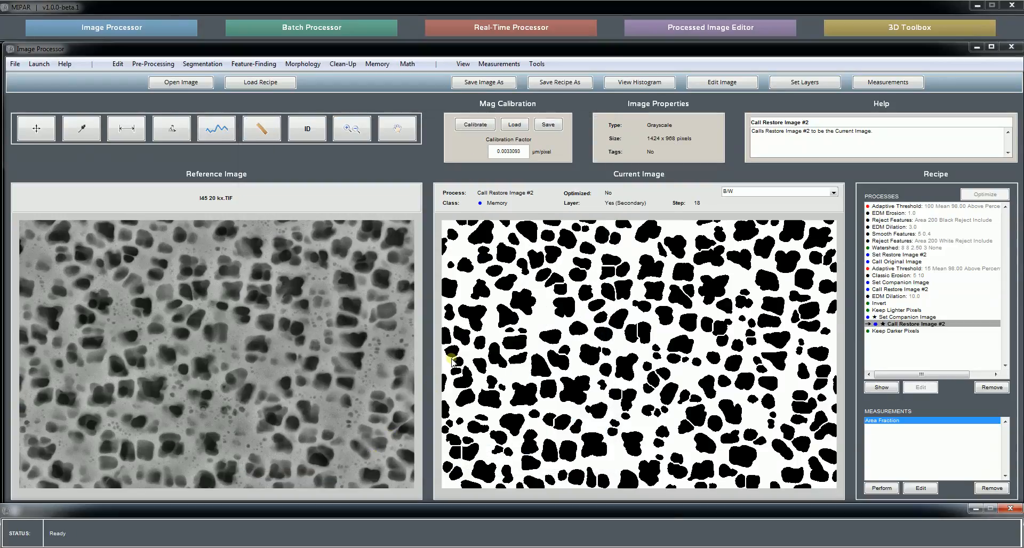
pyautogui.tripleClick(508, 151)
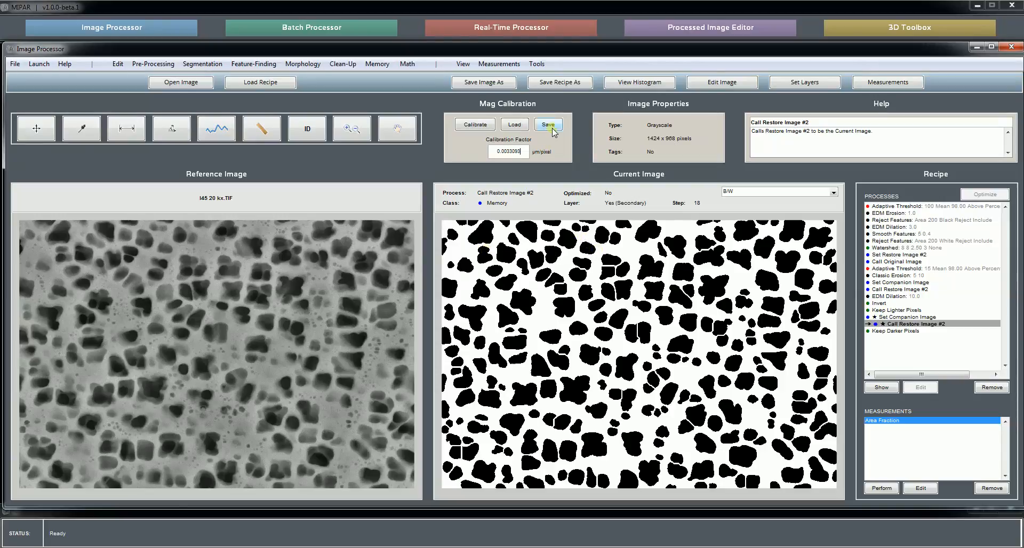
# Step: Save the calibration as Cal_20kX.cal, reload it, and select the calibration factor value
pyautogui.click(548, 124)
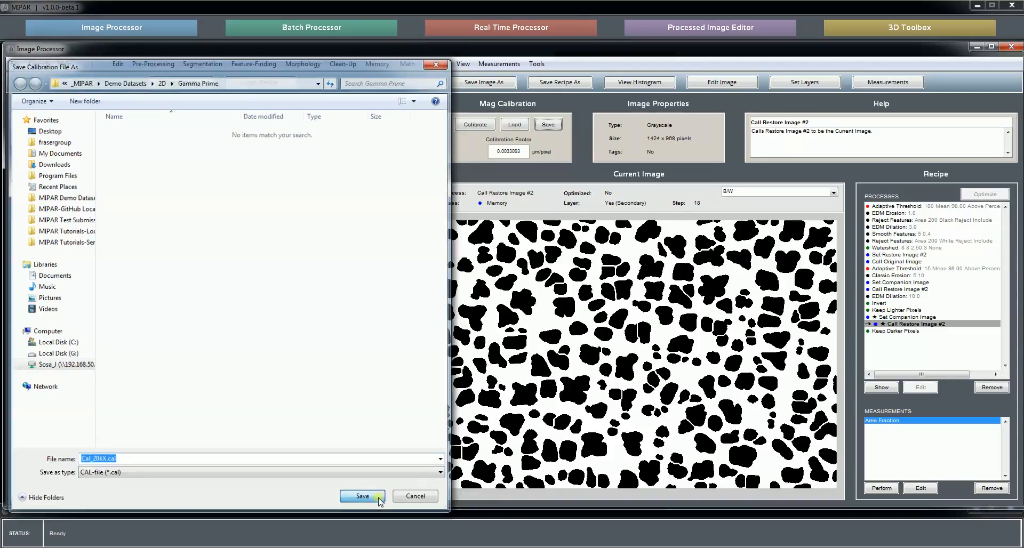
pyautogui.click(363, 496)
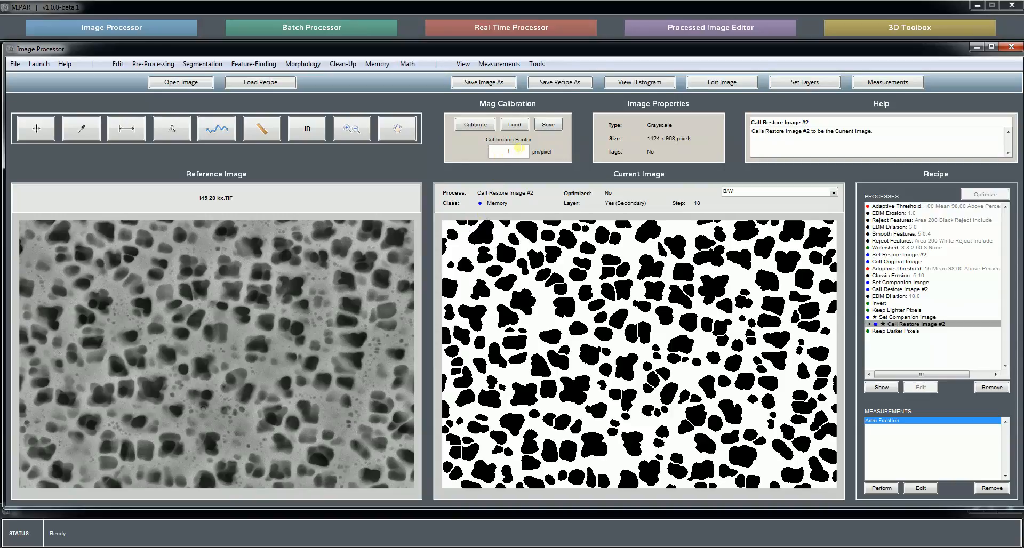
pyautogui.click(514, 124)
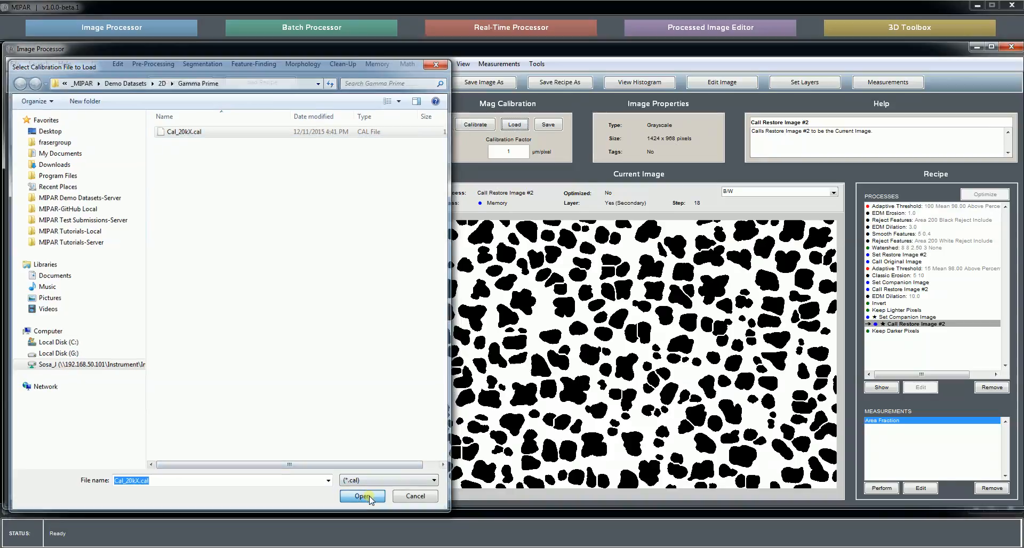
pyautogui.click(363, 496)
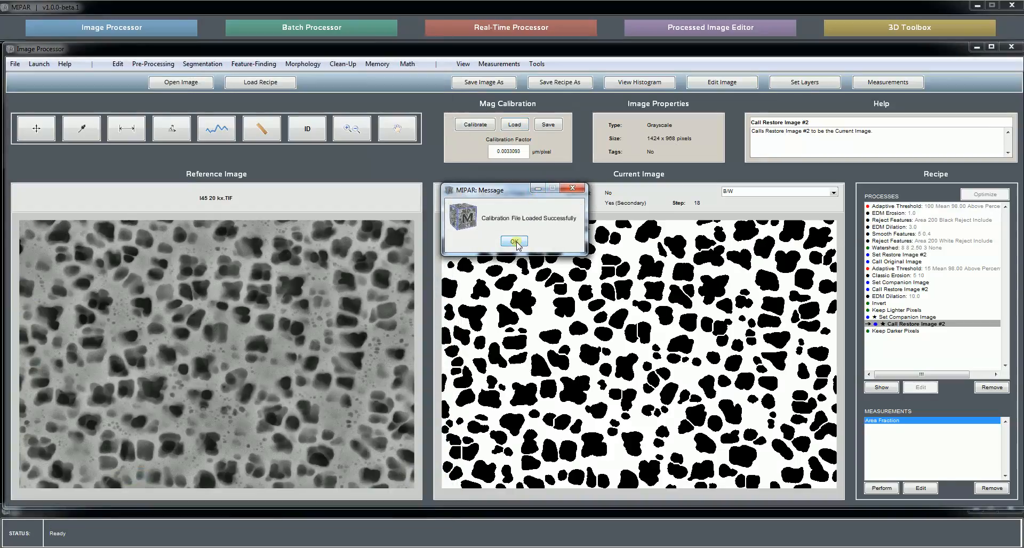
pyautogui.click(513, 241)
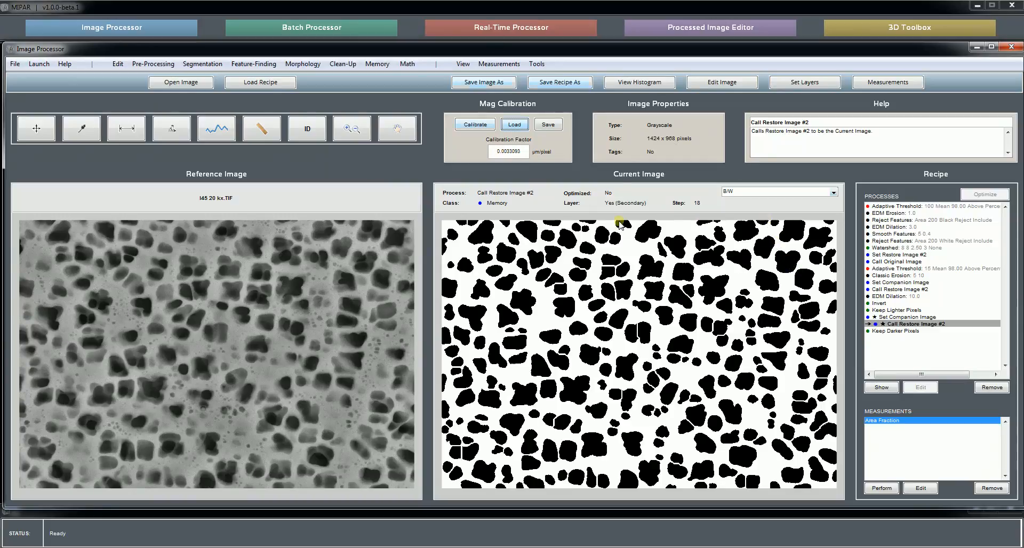
pyautogui.moveTo(748, 185)
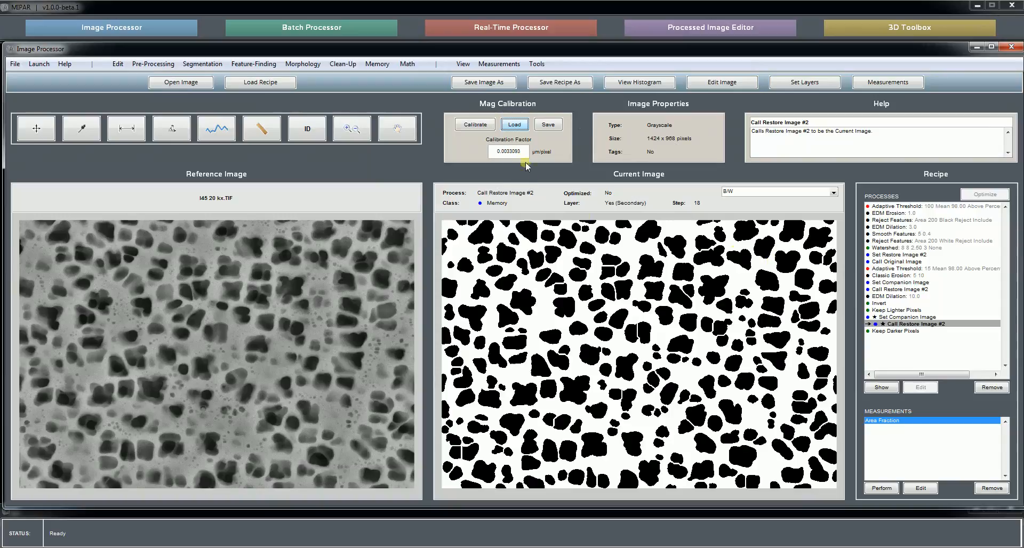
pyautogui.click(509, 151)
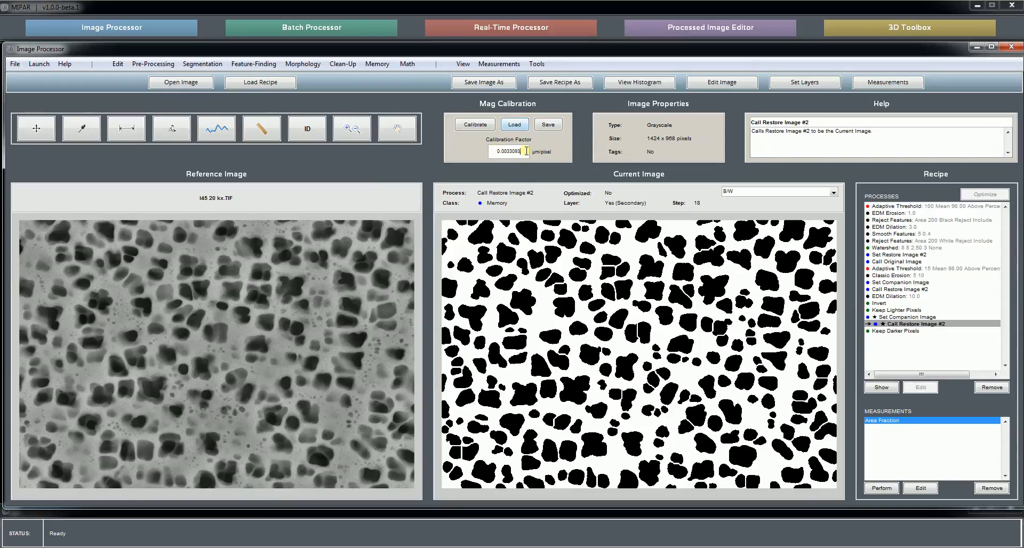
pyautogui.tripleClick(508, 152)
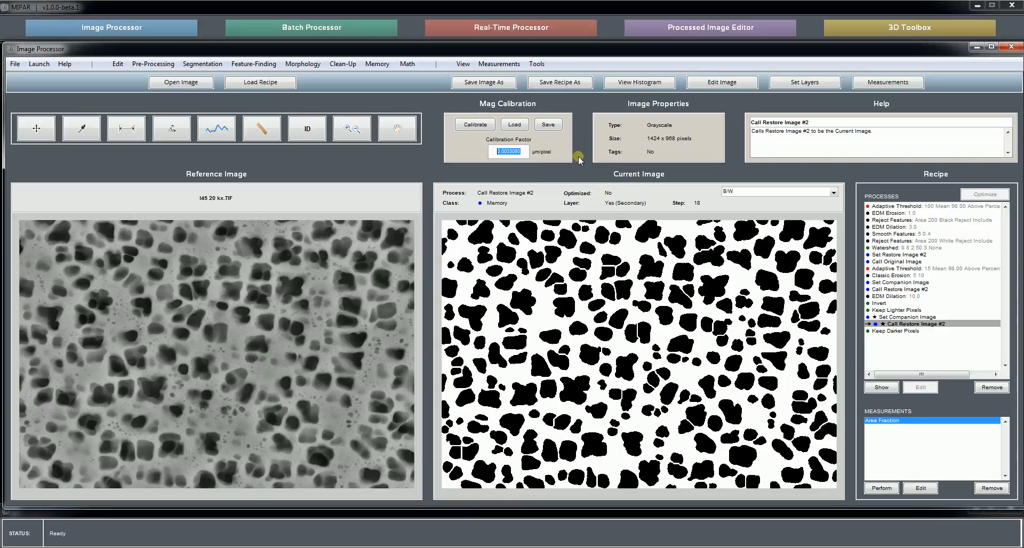
pyautogui.moveTo(619, 184)
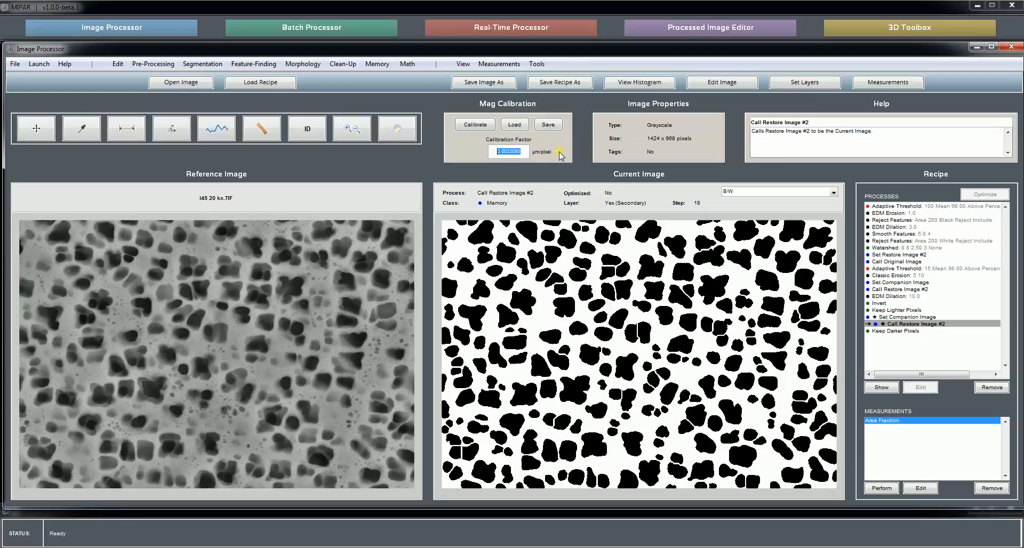
pyautogui.moveTo(634, 150)
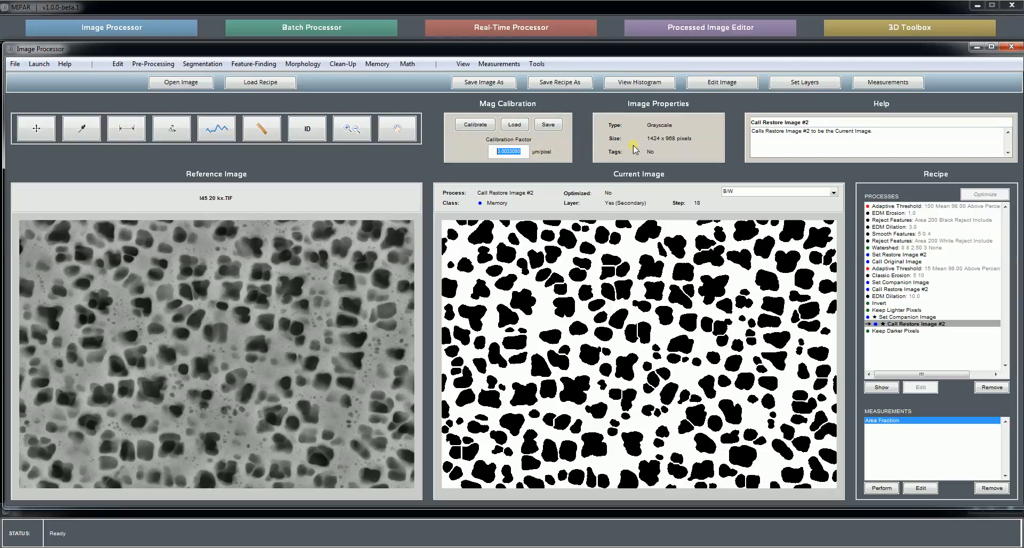
pyautogui.moveTo(882, 113)
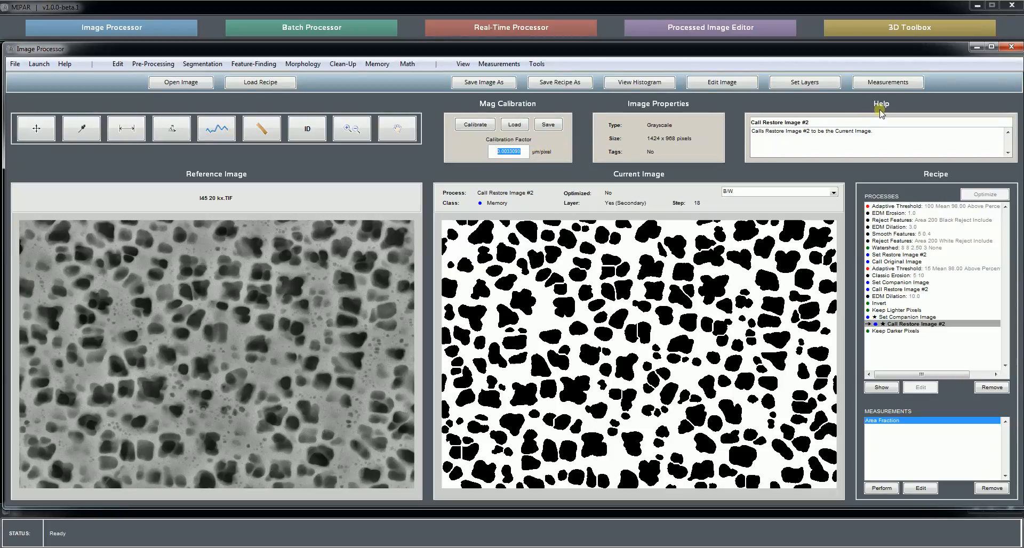
# Step: Commit the factor, then generate Equivalent Diameter measurements into meas_EquivDiam.txt in Gamma Prime
pyautogui.click(887, 81)
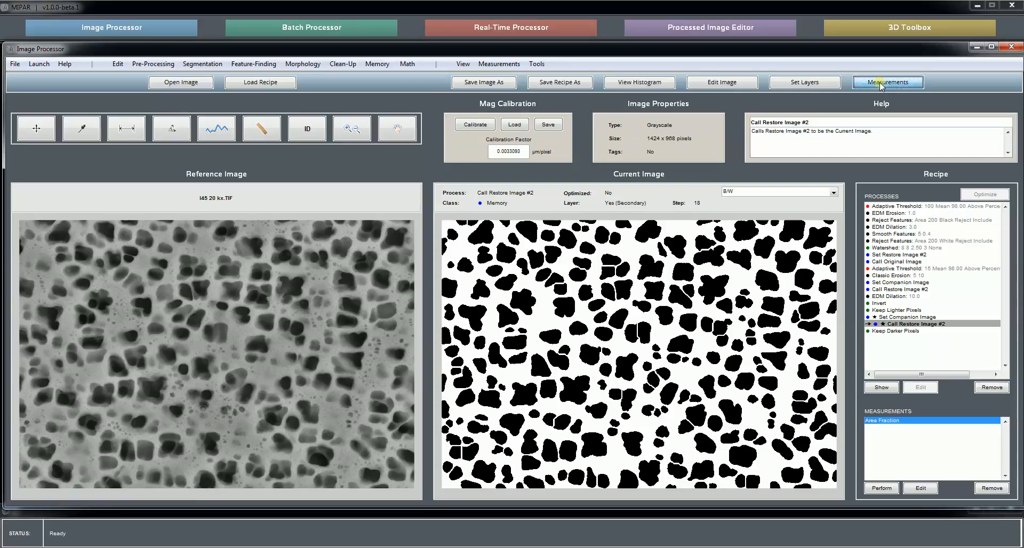
pyautogui.click(887, 82)
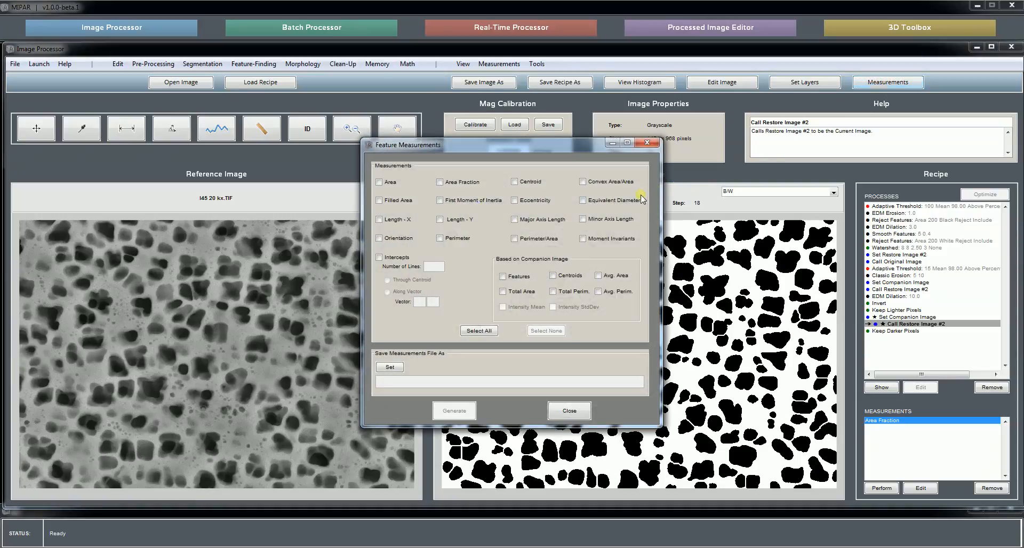
pyautogui.click(582, 200)
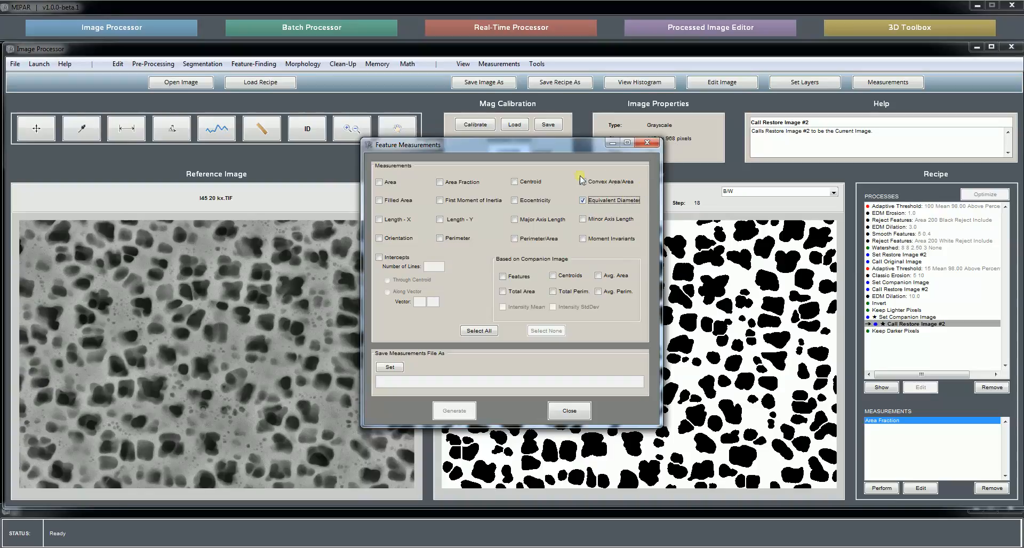
pyautogui.moveTo(457, 285)
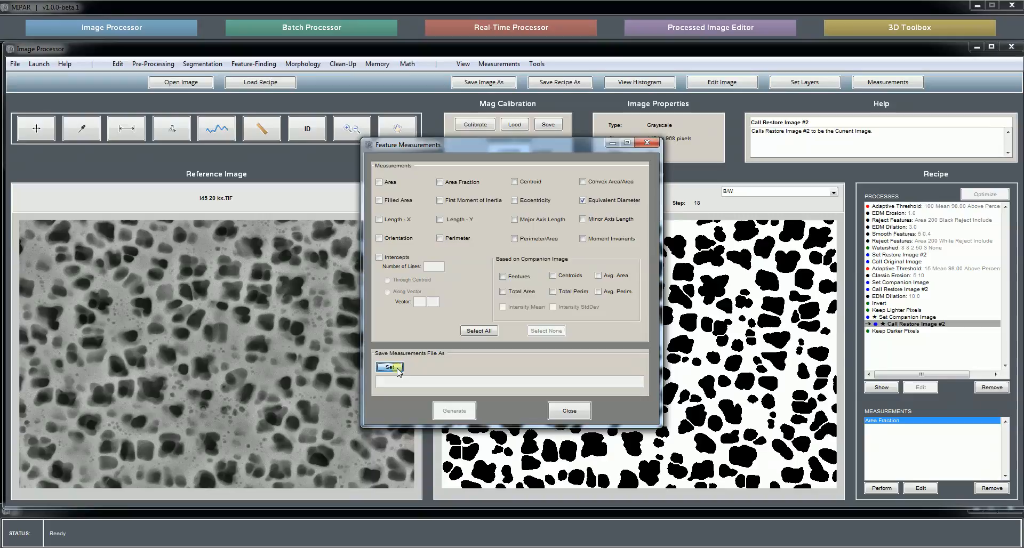
pyautogui.click(389, 367)
pyautogui.write('meas_EquivDiam.txt')
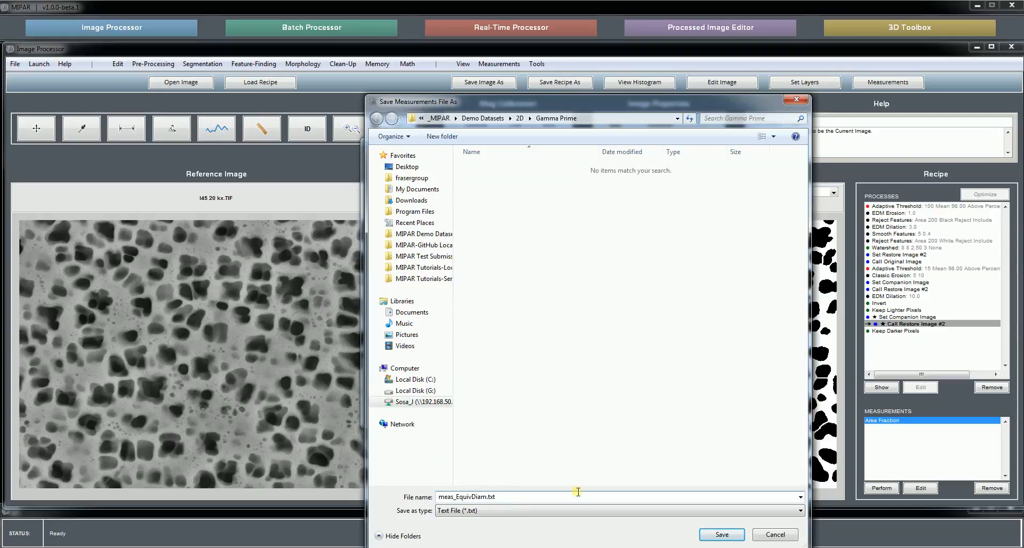
pyautogui.click(721, 535)
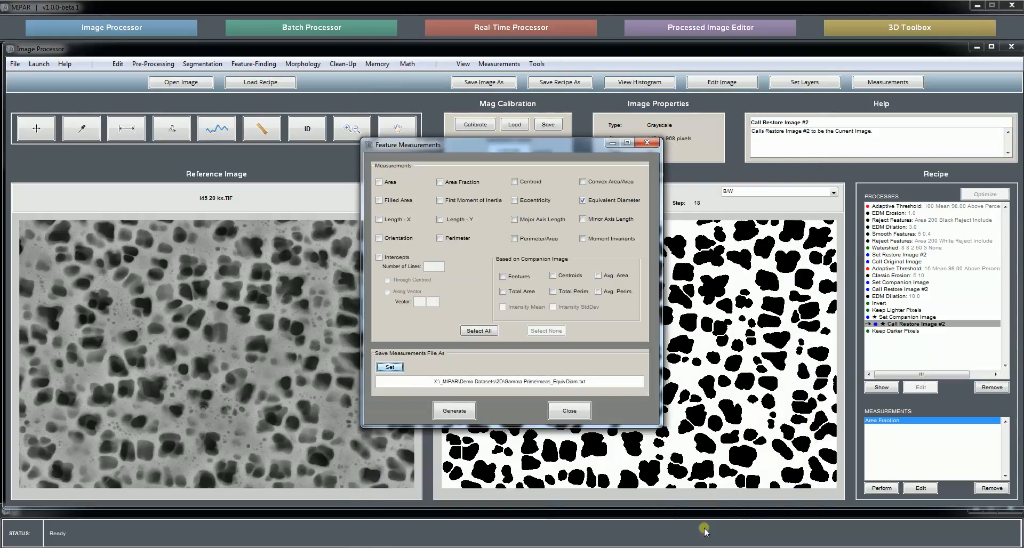
pyautogui.click(454, 411)
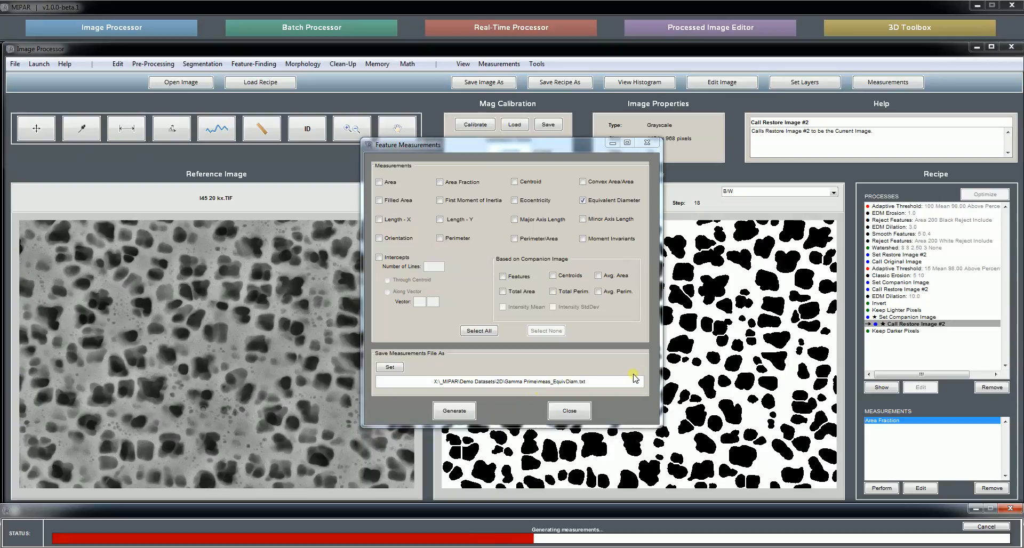
pyautogui.moveTo(743, 370)
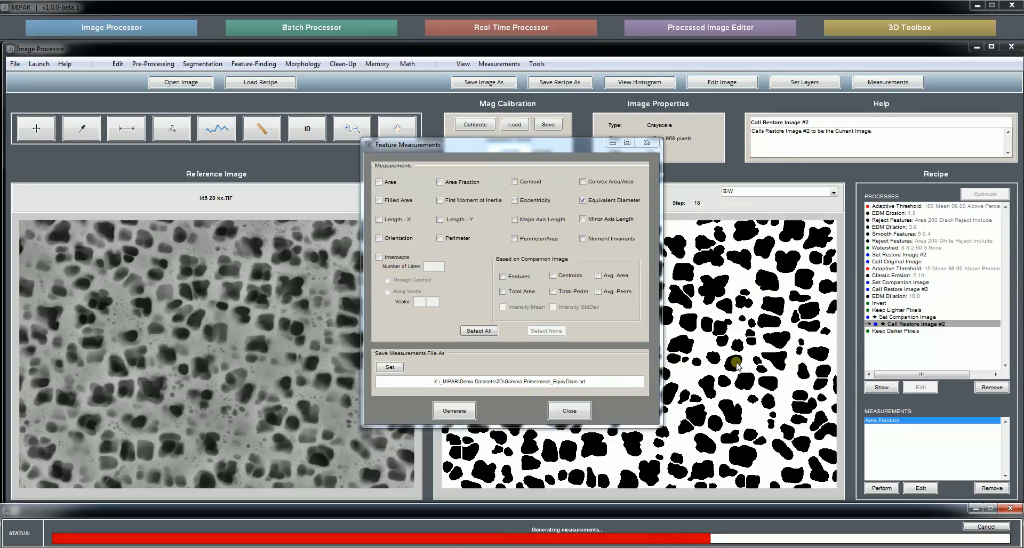
pyautogui.moveTo(643, 362)
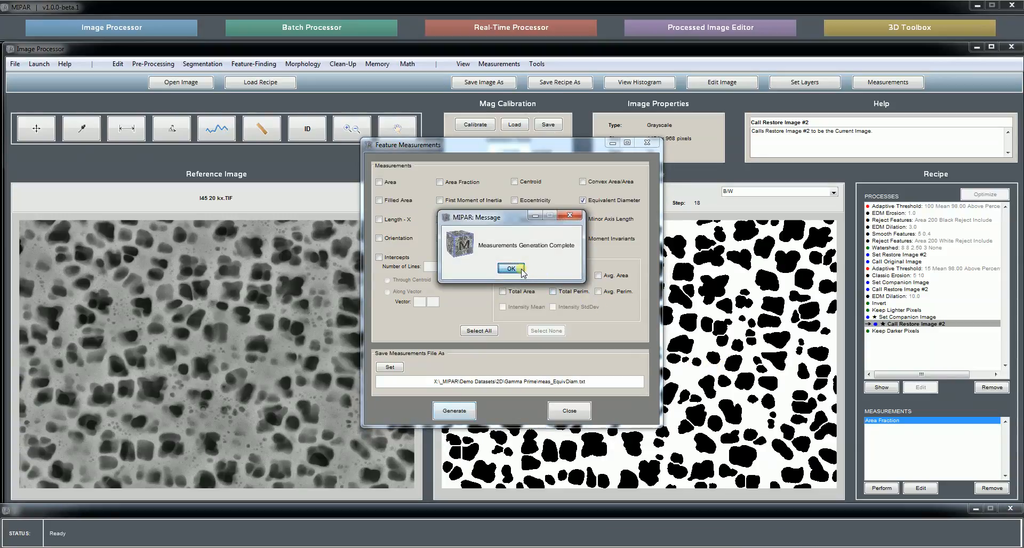
pyautogui.click(511, 269)
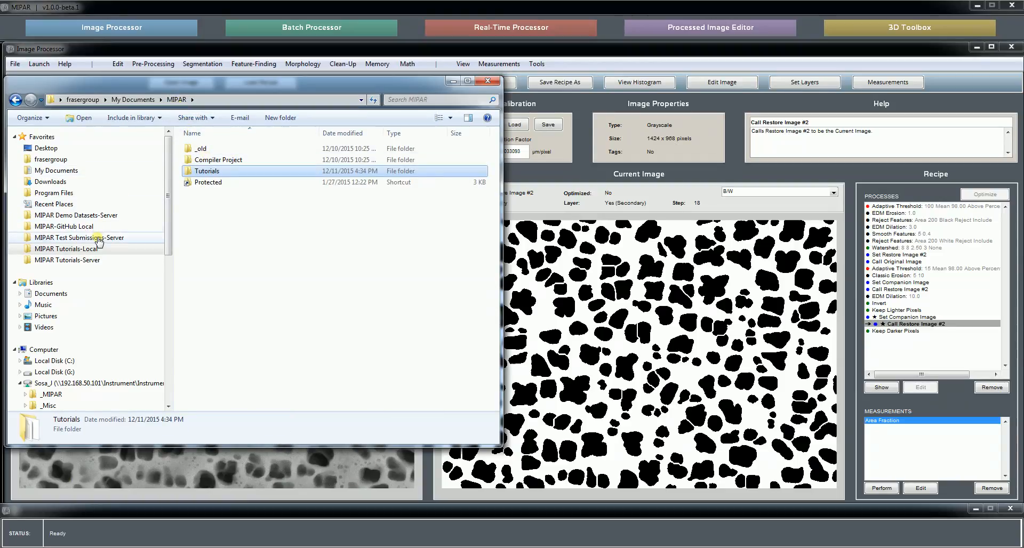
# Step: Browse through Demo Datasets and 2D to Gamma Prime and open meas_EquivDiam
pyautogui.doubleClick(79, 238)
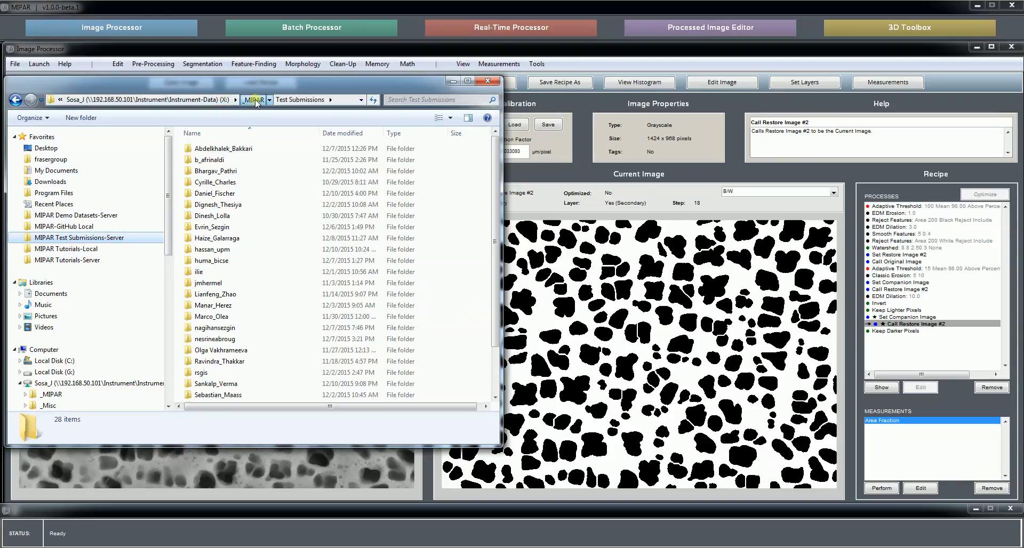
pyautogui.click(102, 99)
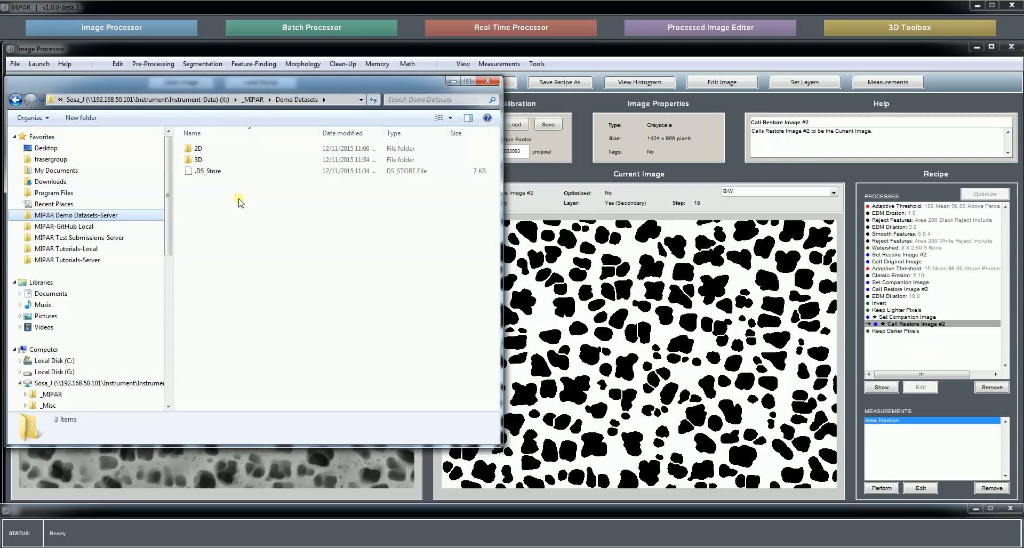
pyautogui.doubleClick(199, 148)
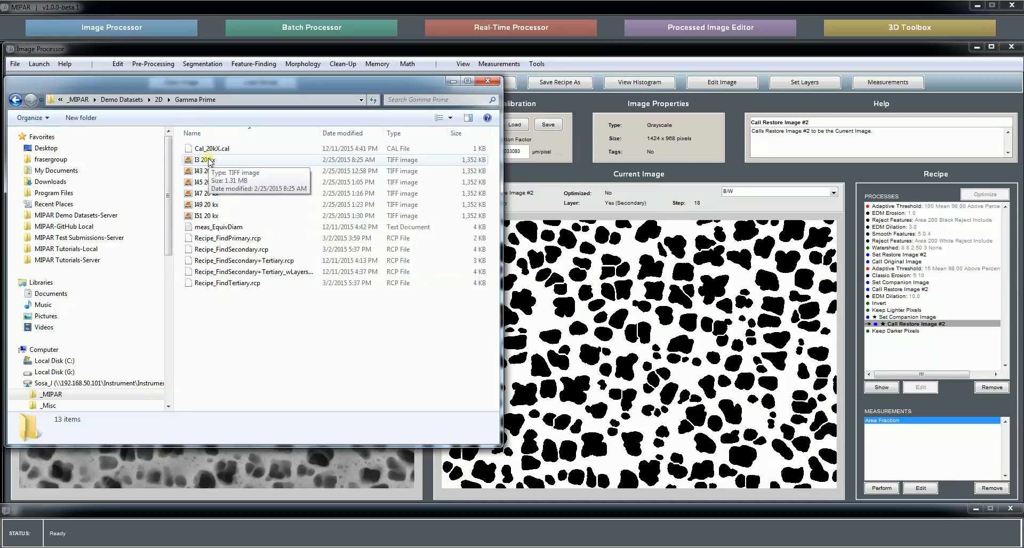
pyautogui.click(219, 226)
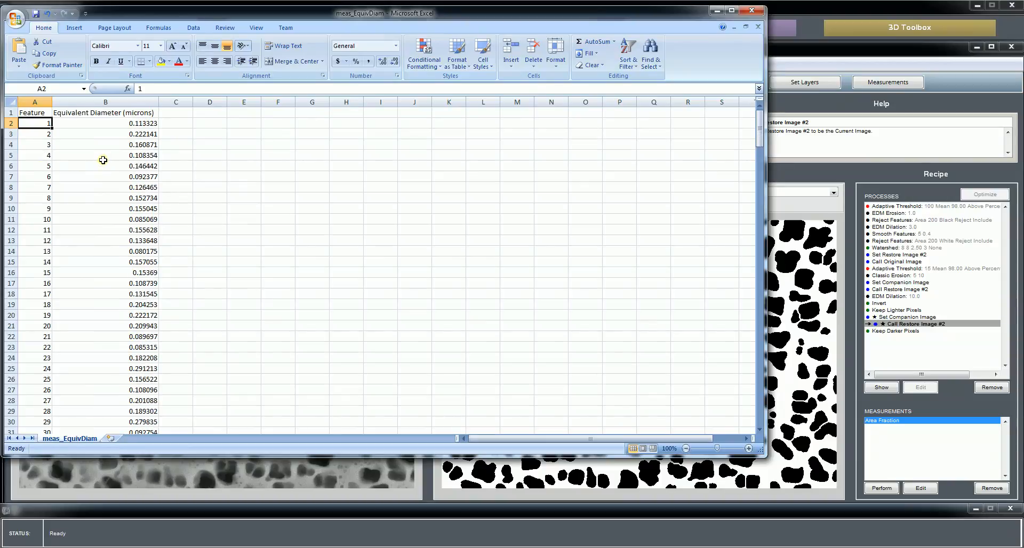
# Step: Scroll the workbook and select diameters of features 1–18, averaging about 0.138 µm
pyautogui.scroll(-3)
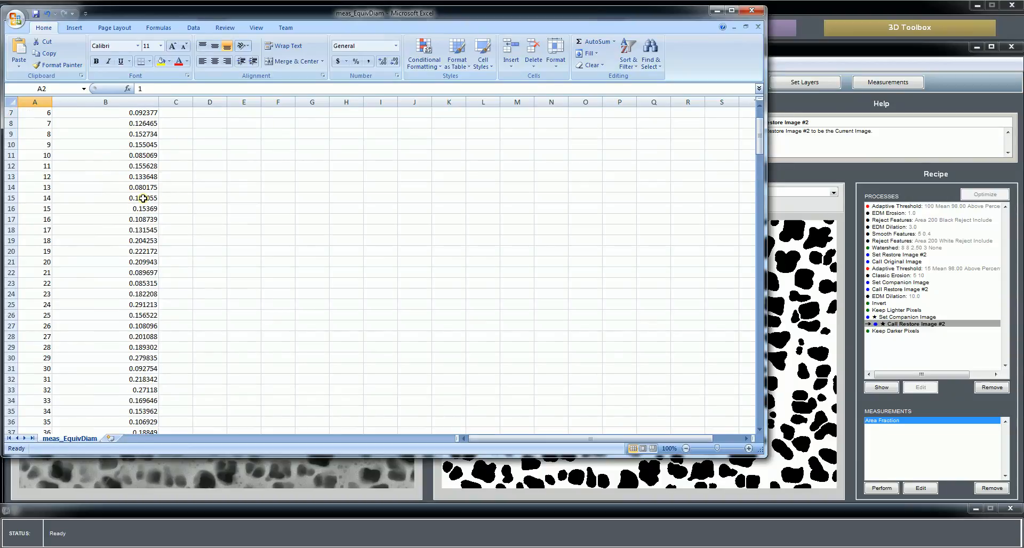
pyautogui.scroll(-3)
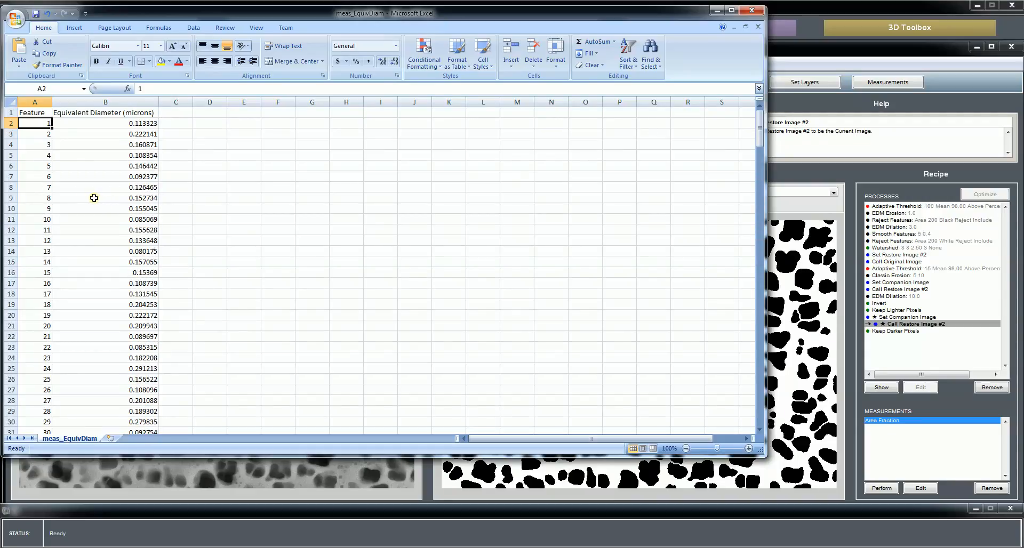
pyautogui.moveTo(52, 164)
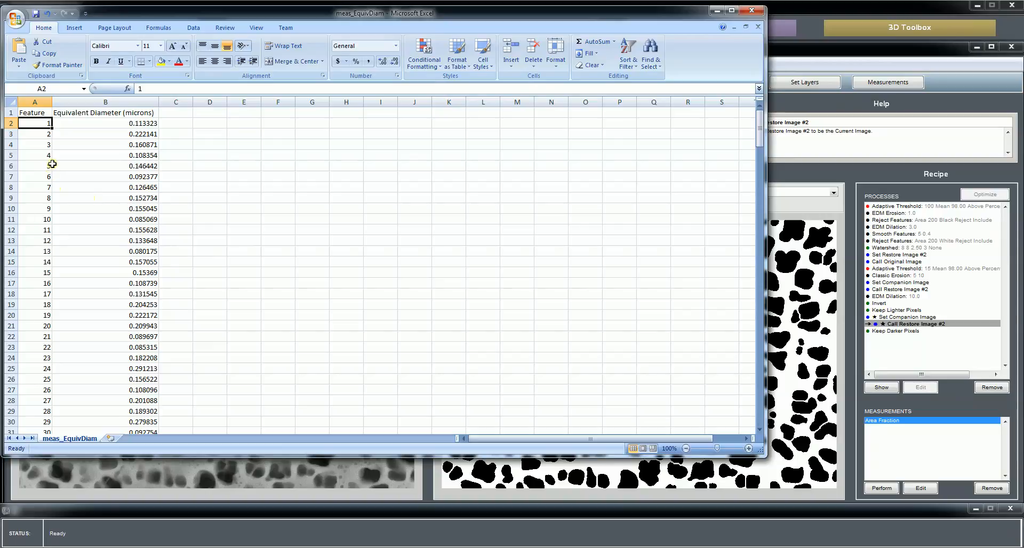
pyautogui.scroll(-3)
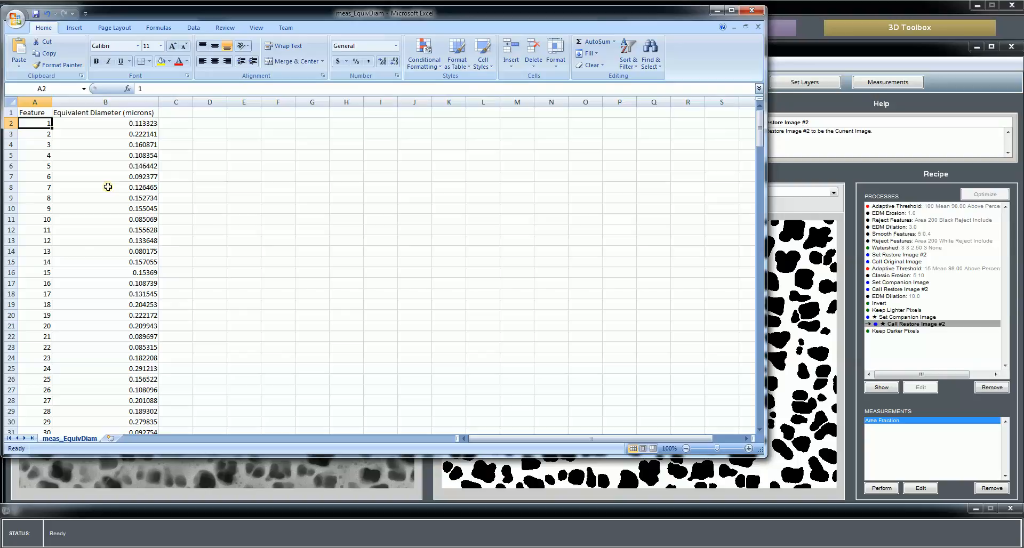
pyautogui.moveTo(105, 123); pyautogui.dragTo(134, 348)
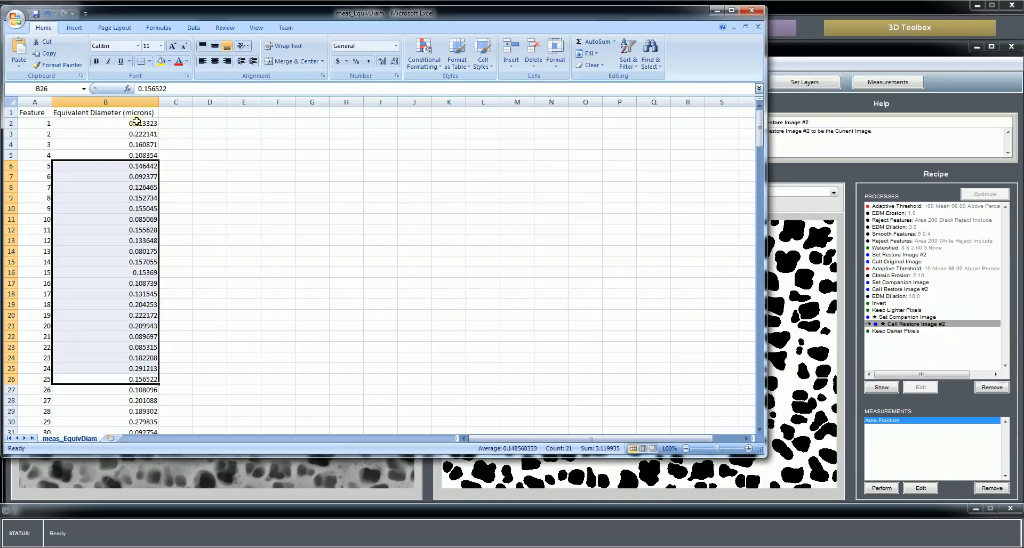
pyautogui.click(104, 122)
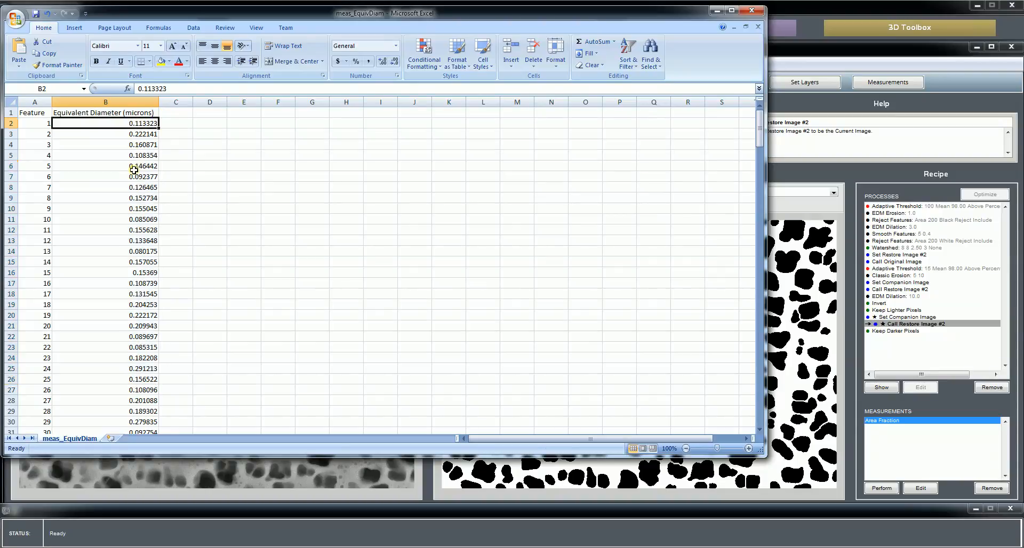
pyautogui.moveTo(134, 123); pyautogui.dragTo(134, 304)
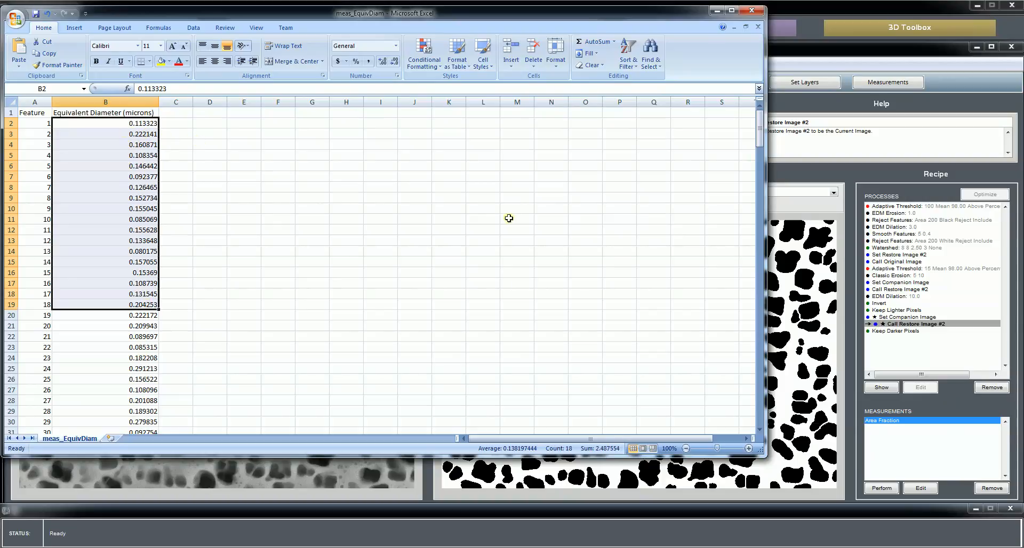
pyautogui.moveTo(792, 192)
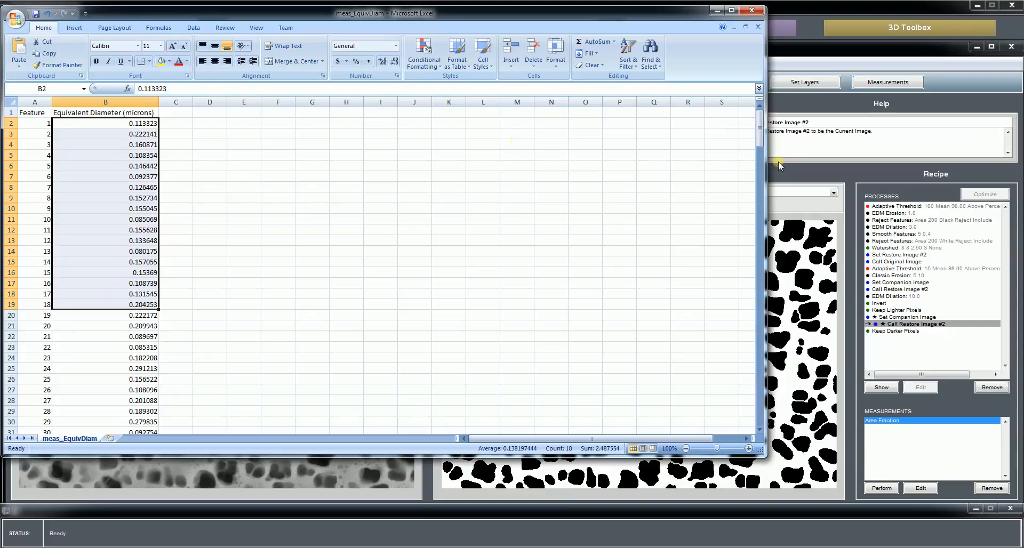
pyautogui.moveTo(463, 161)
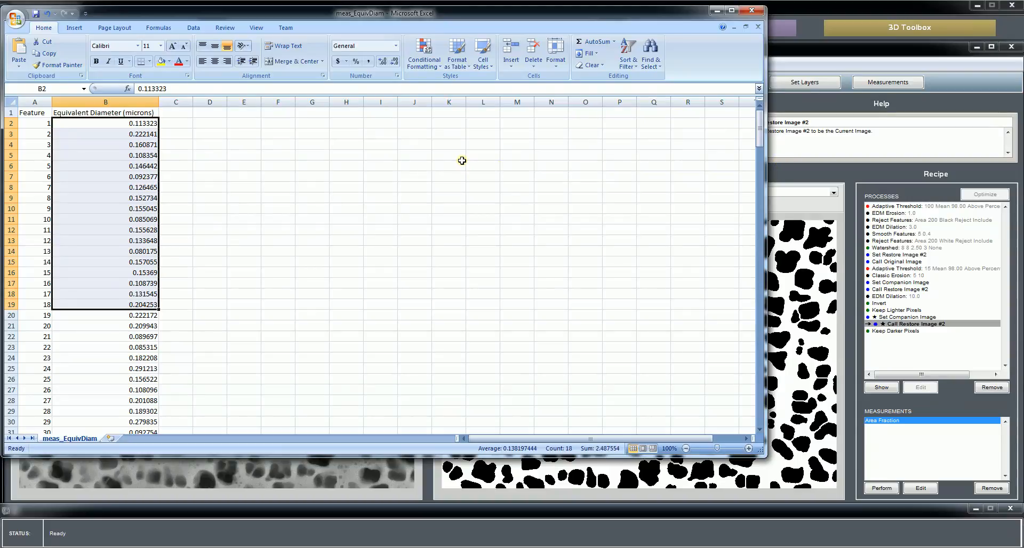
pyautogui.moveTo(465, 162)
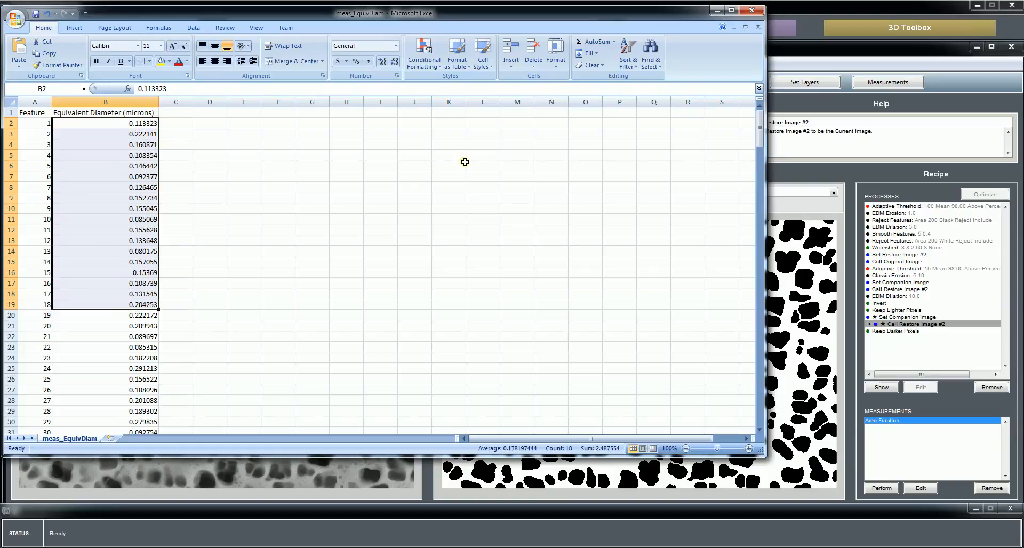